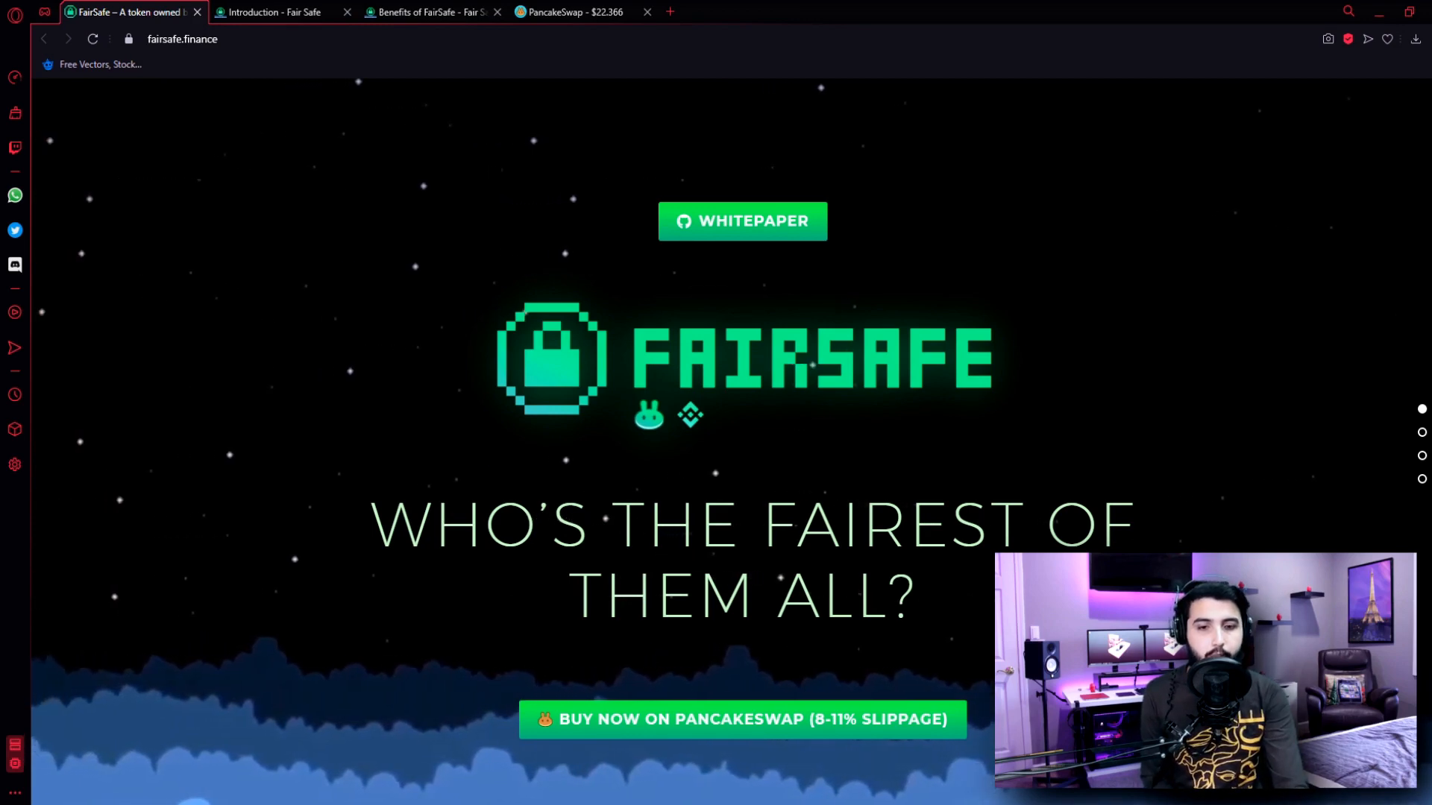
Scroll the homepage past Meet the Founder and social links, then back up to the 2021 Roadmap
scroll(down, 3)
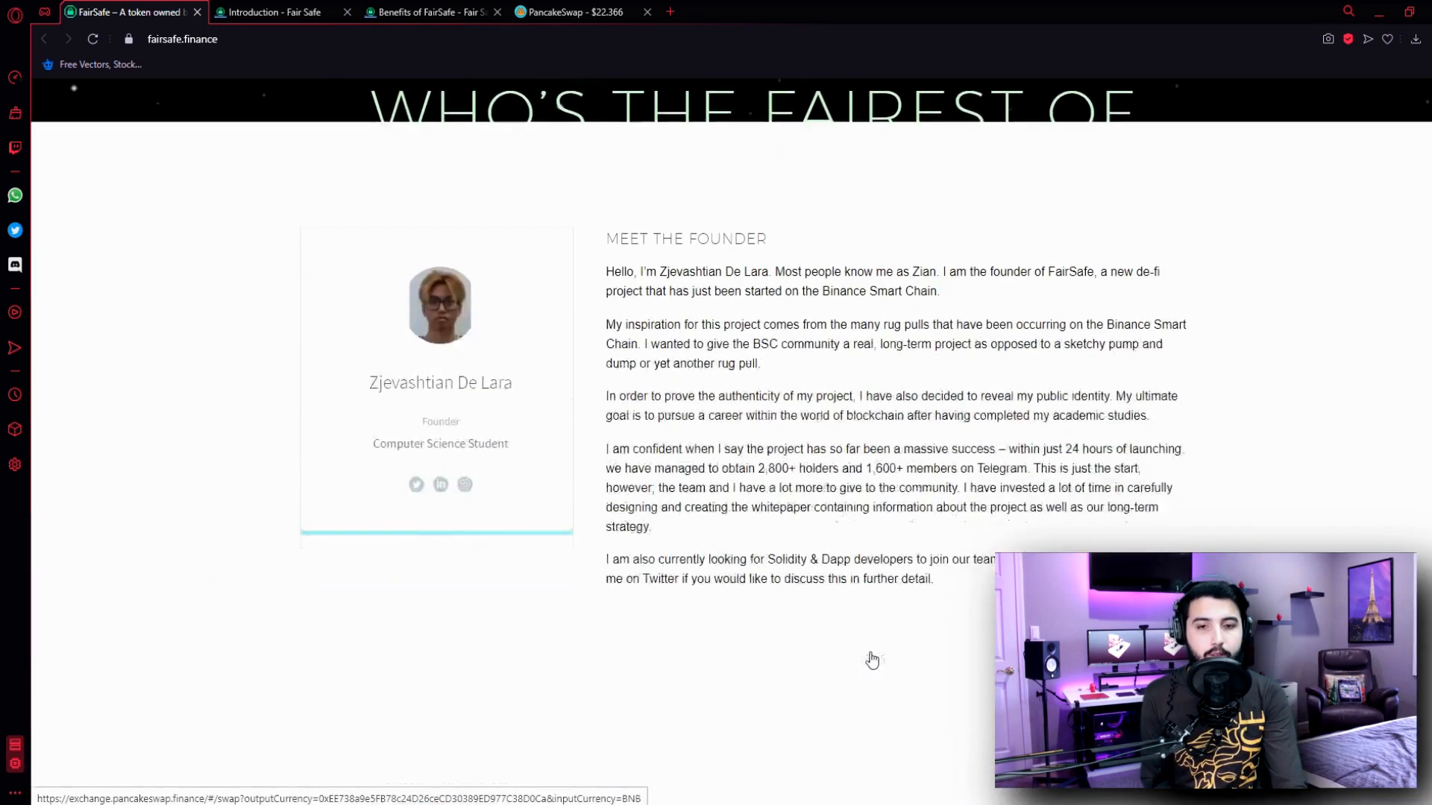
scroll(down, 3)
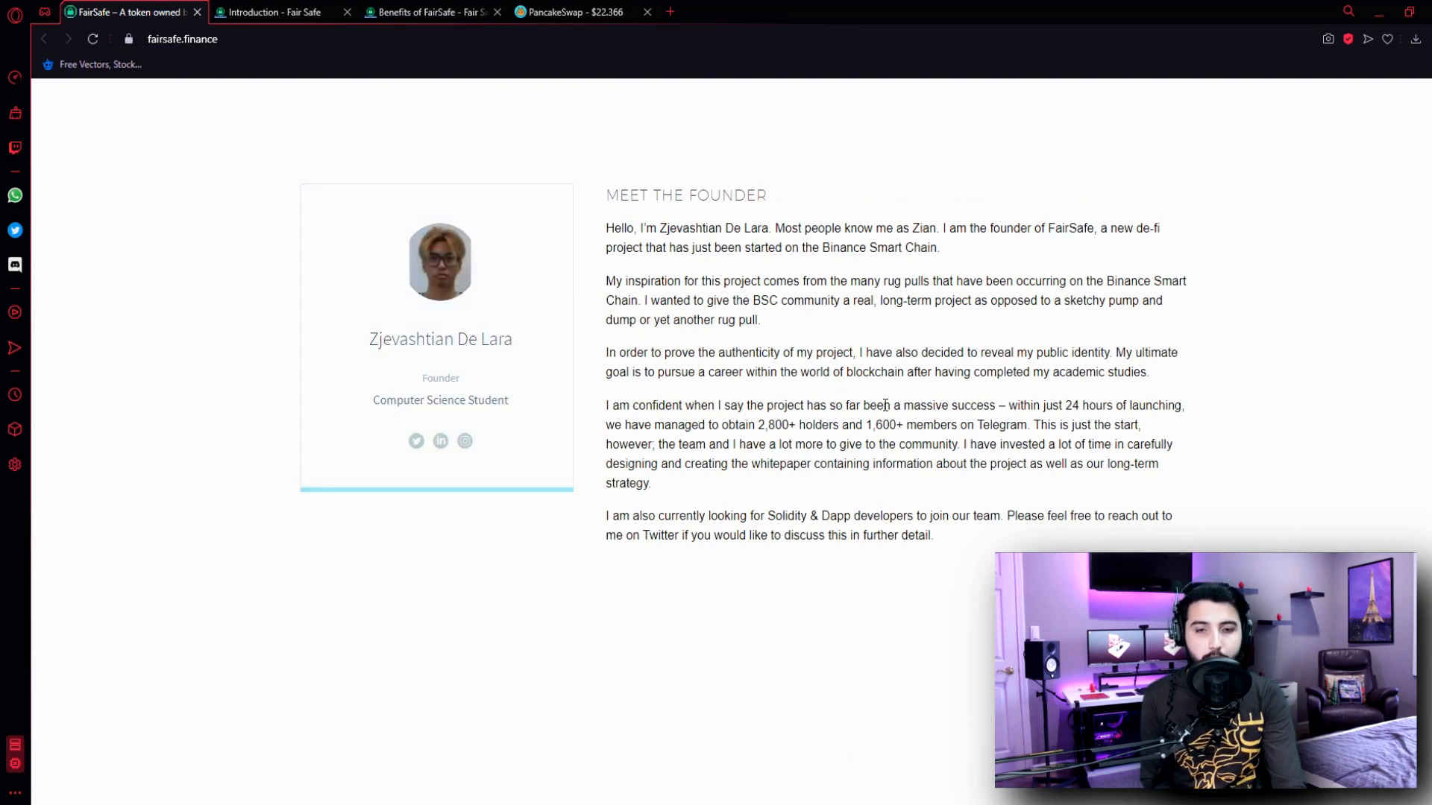
scroll(down, 3)
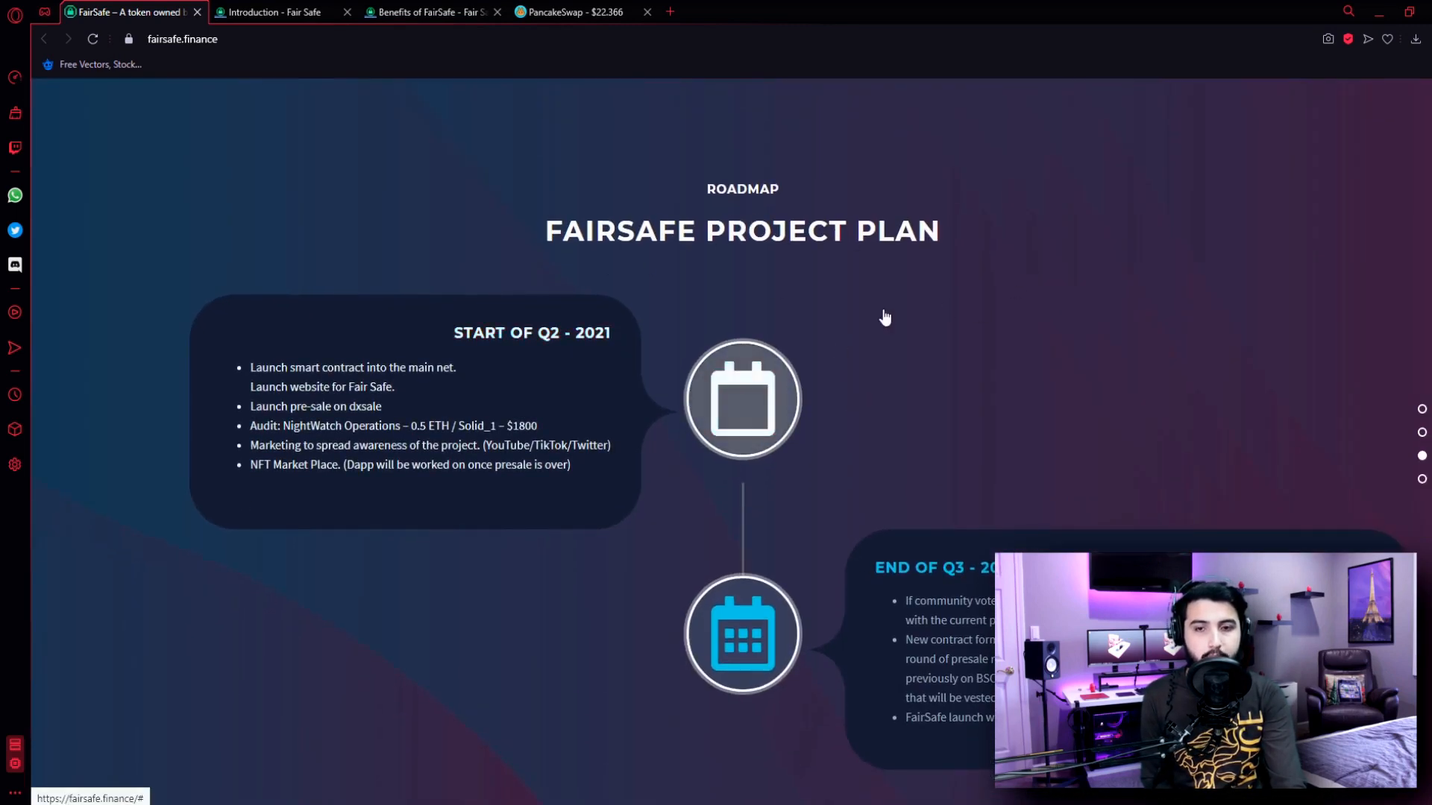
scroll(down, 3)
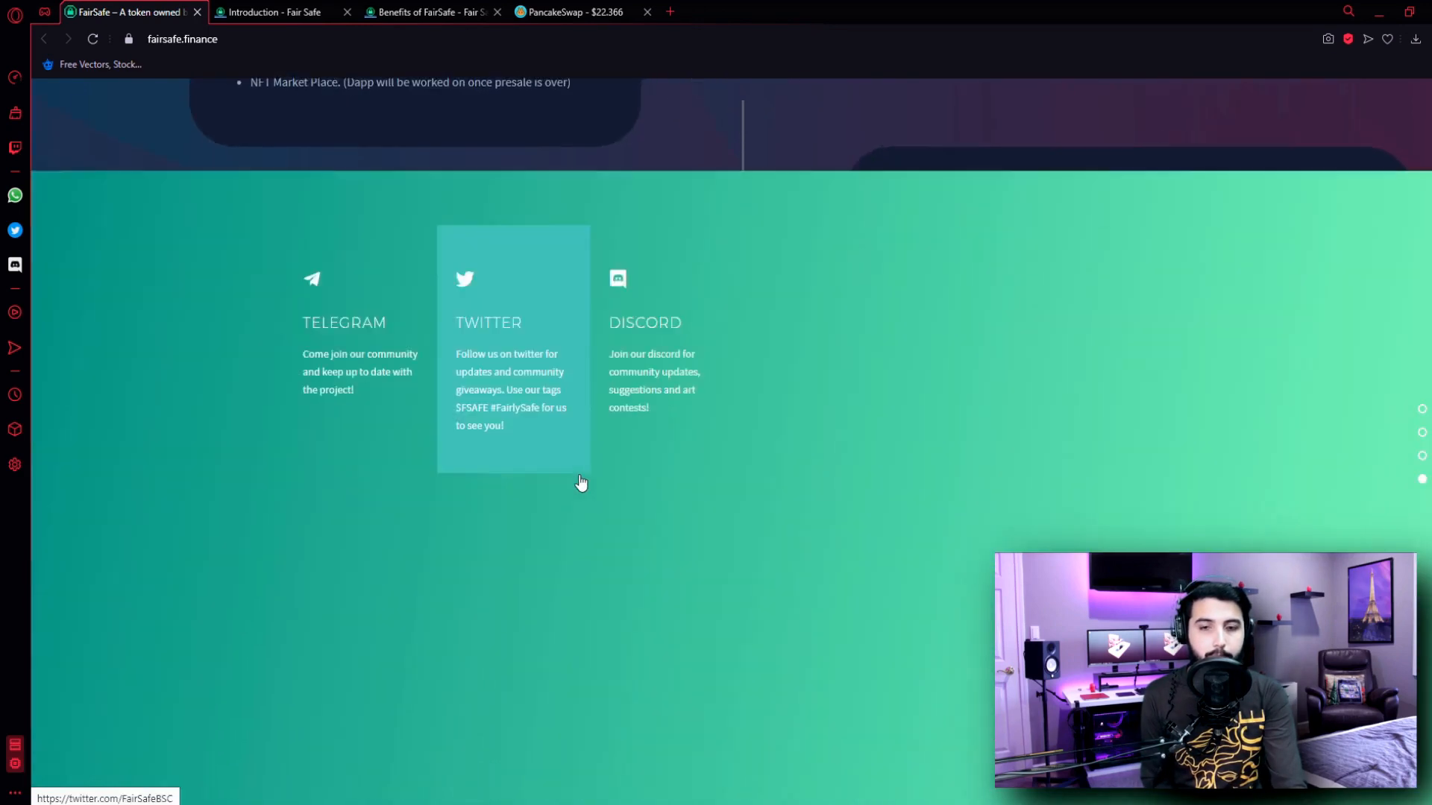
scroll(up, 3)
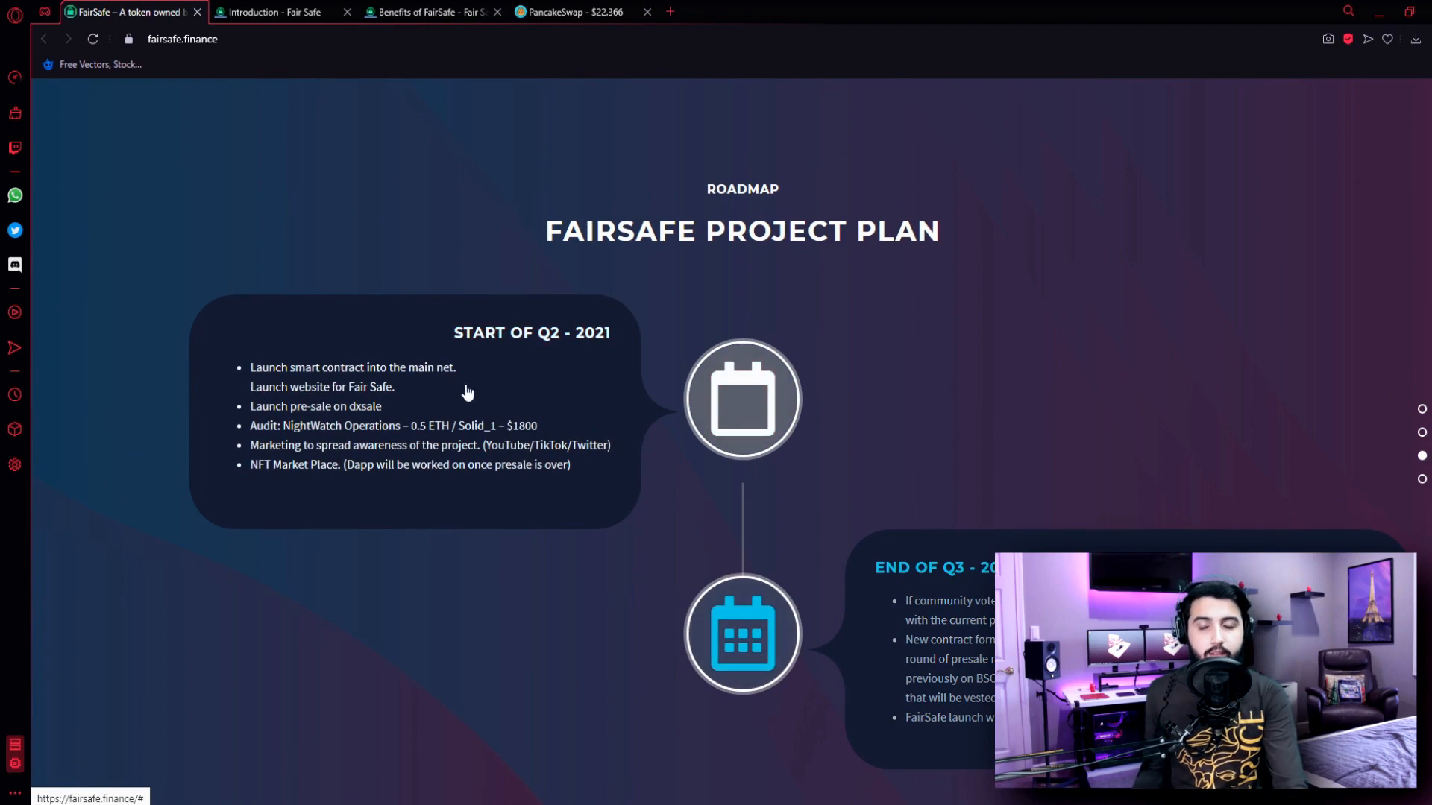
Switch to the whitepaper Introduction tab and read from FairSafe's purpose down to WTFORK??? and Tokenomics
click(277, 12)
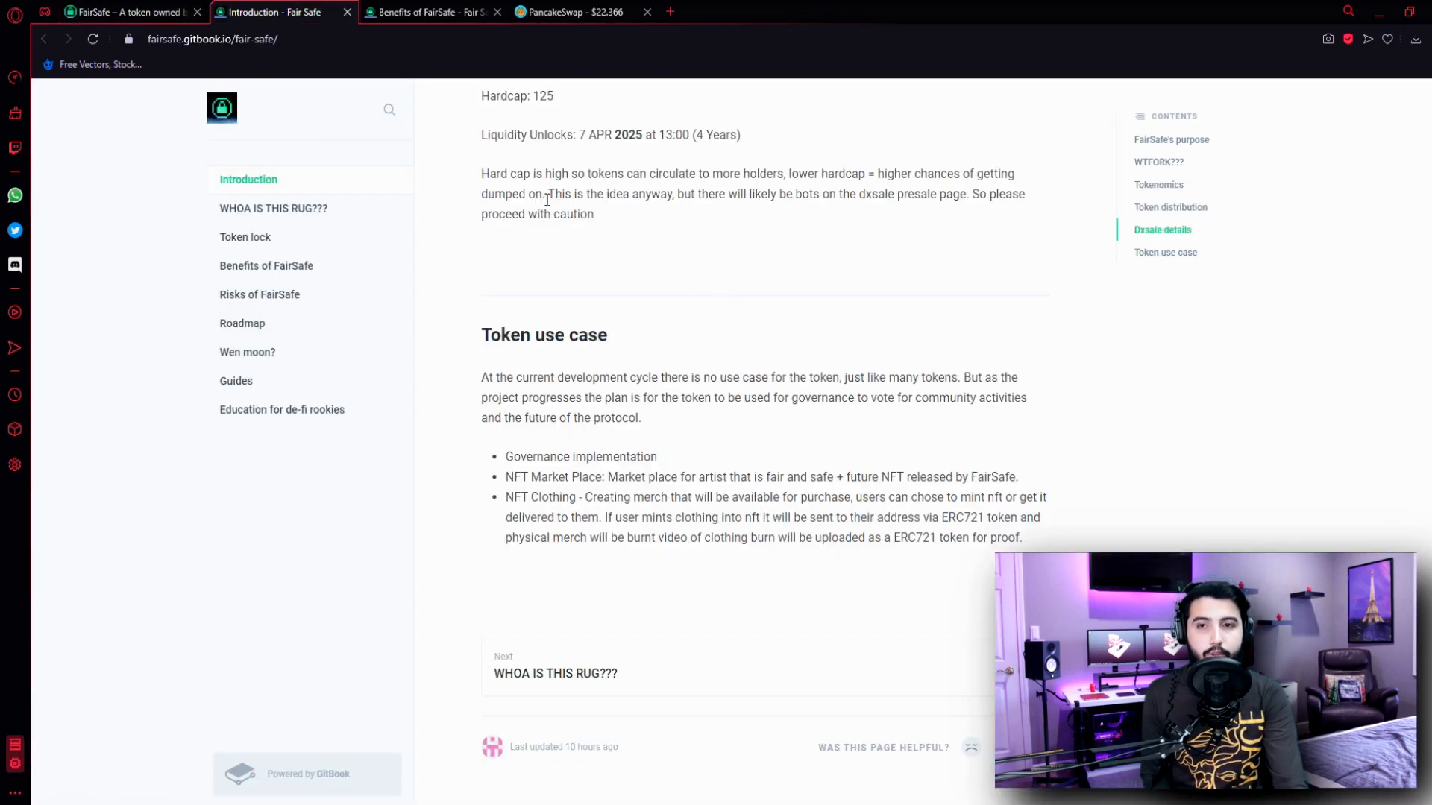
scroll(up, 3)
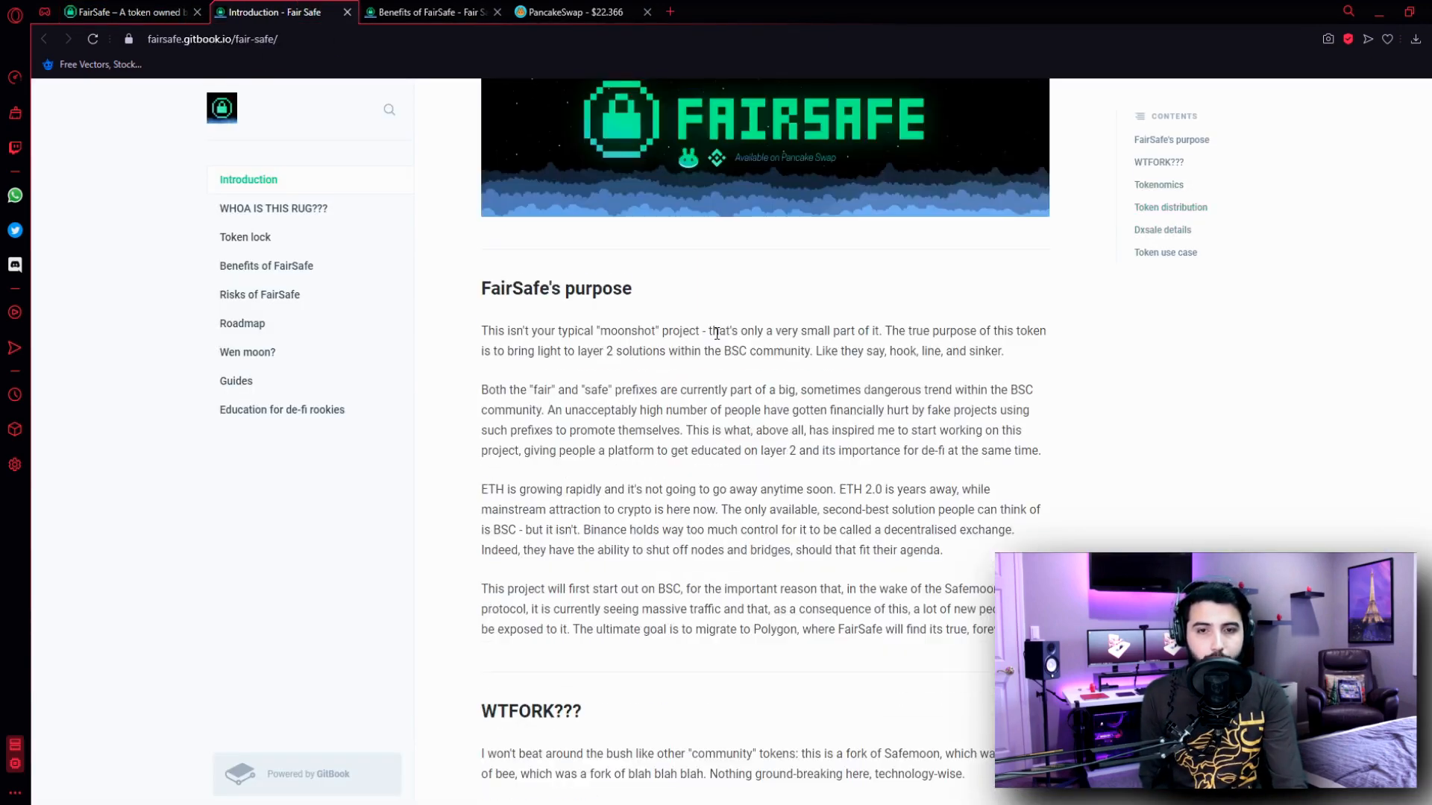
mouse_move(1217, 457)
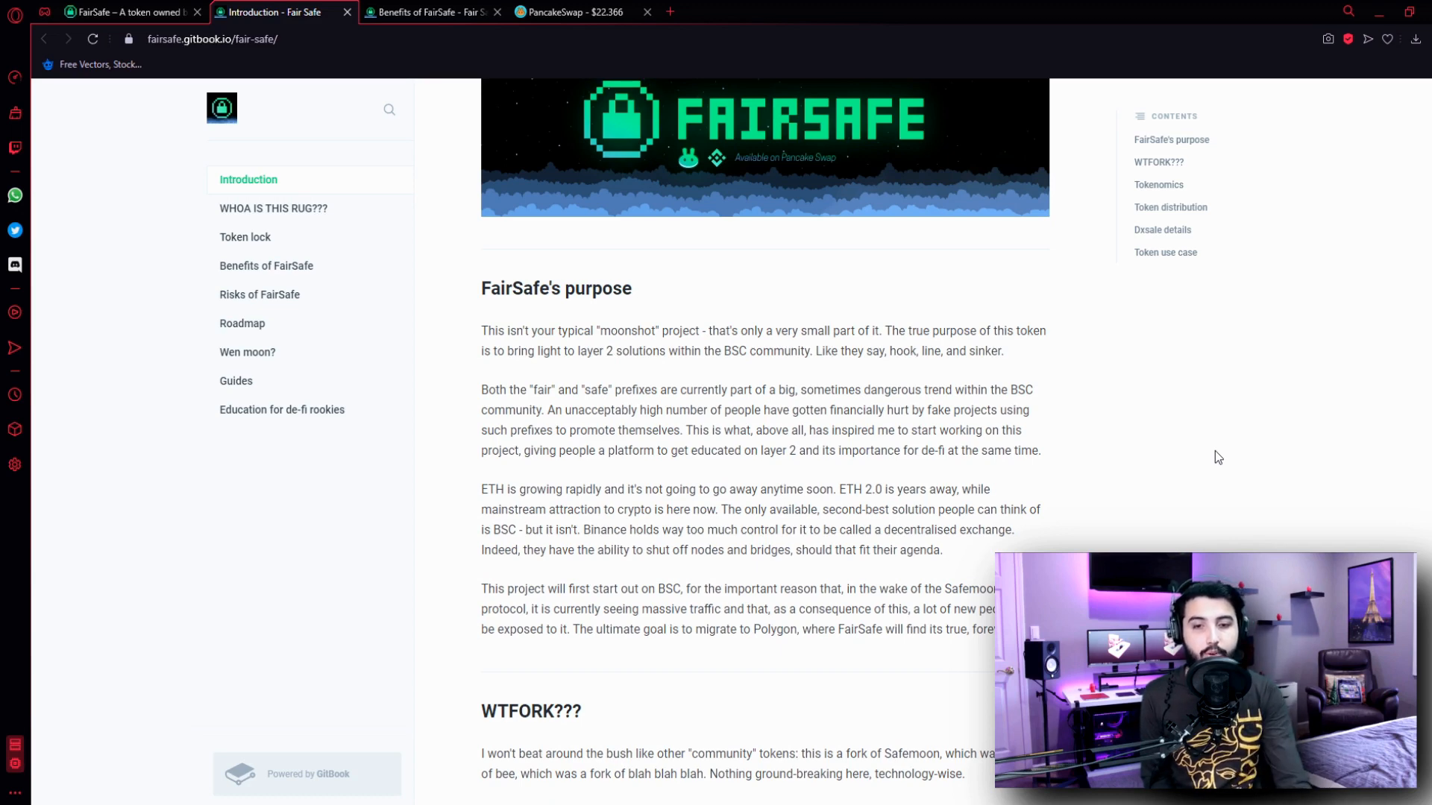
scroll(down, 3)
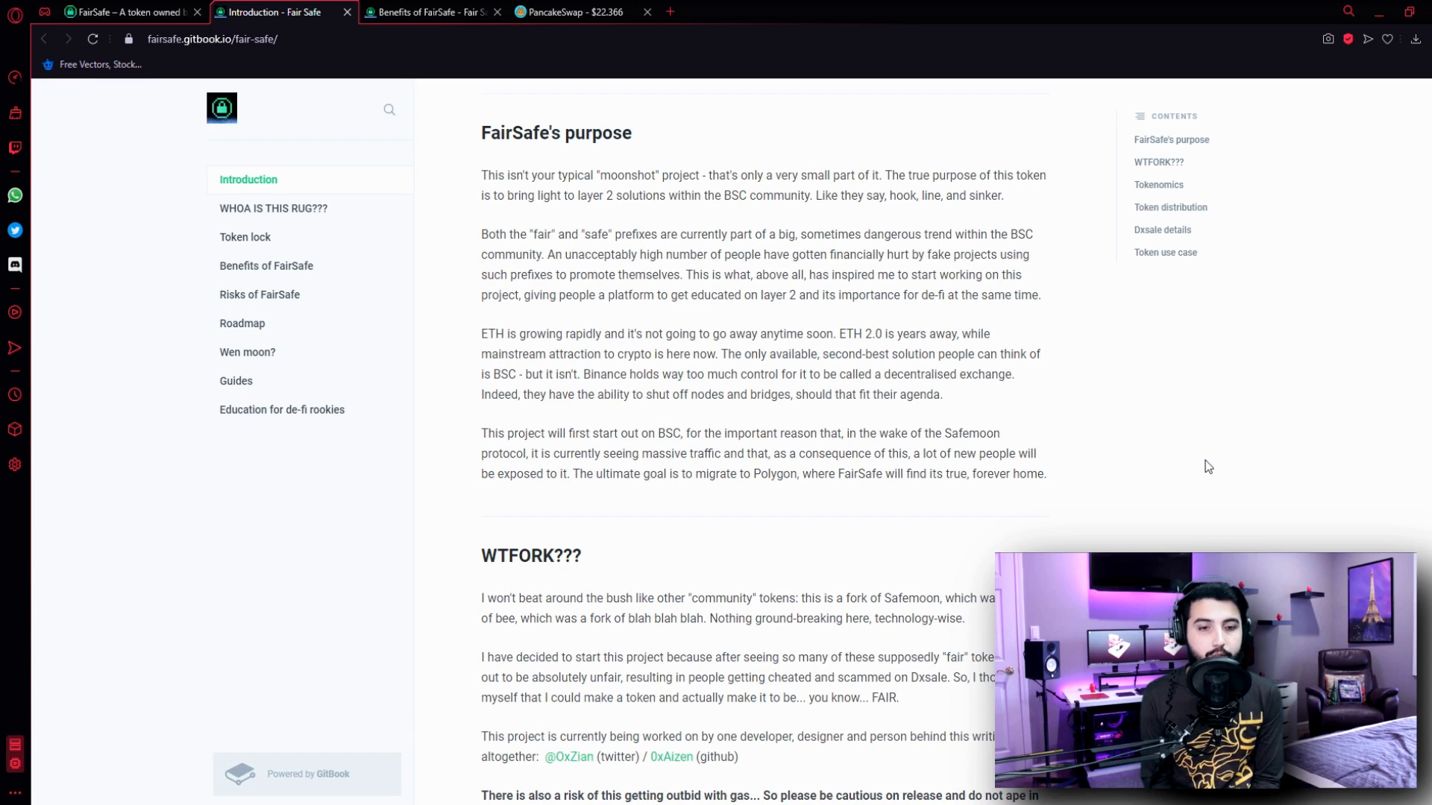
scroll(down, 3)
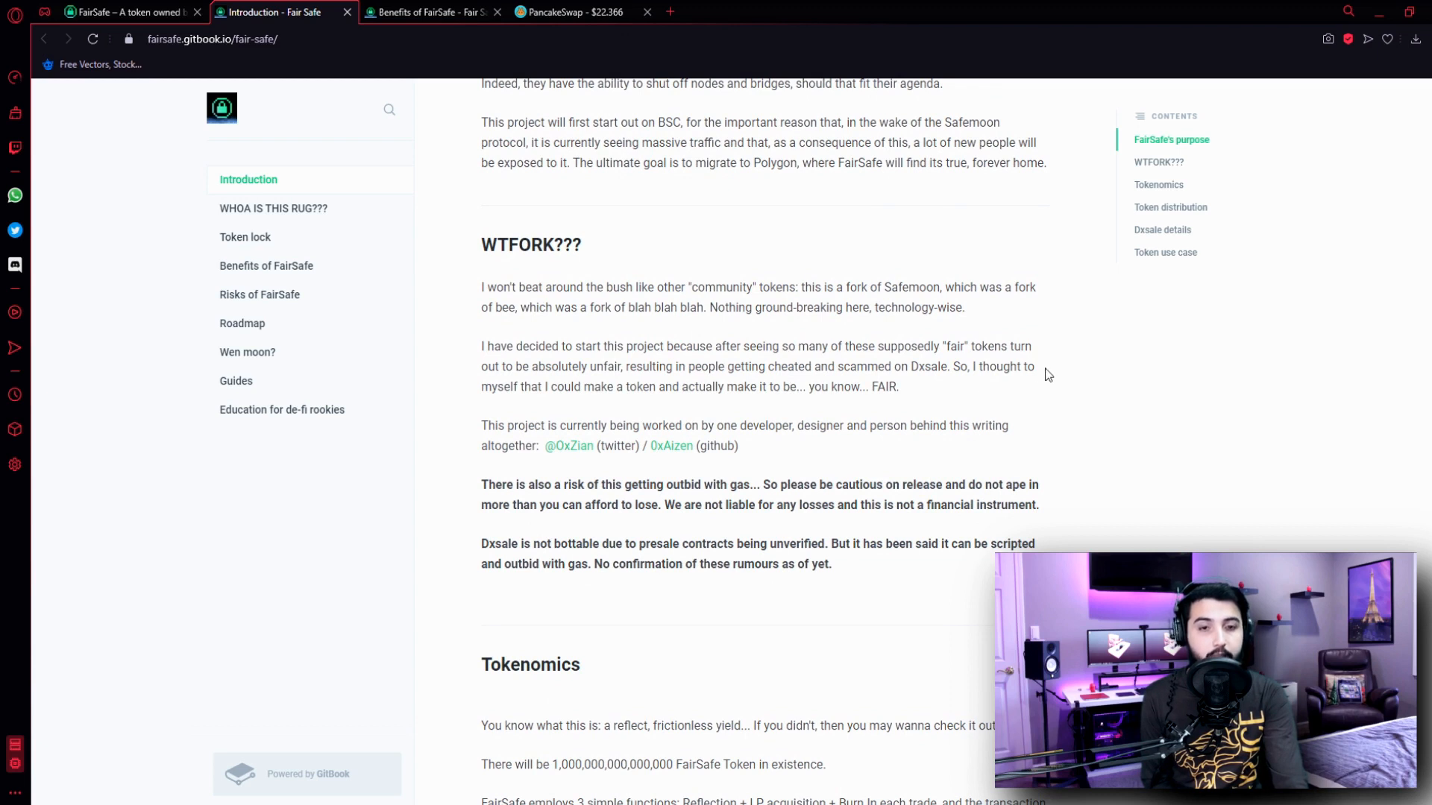
mouse_move(1098, 373)
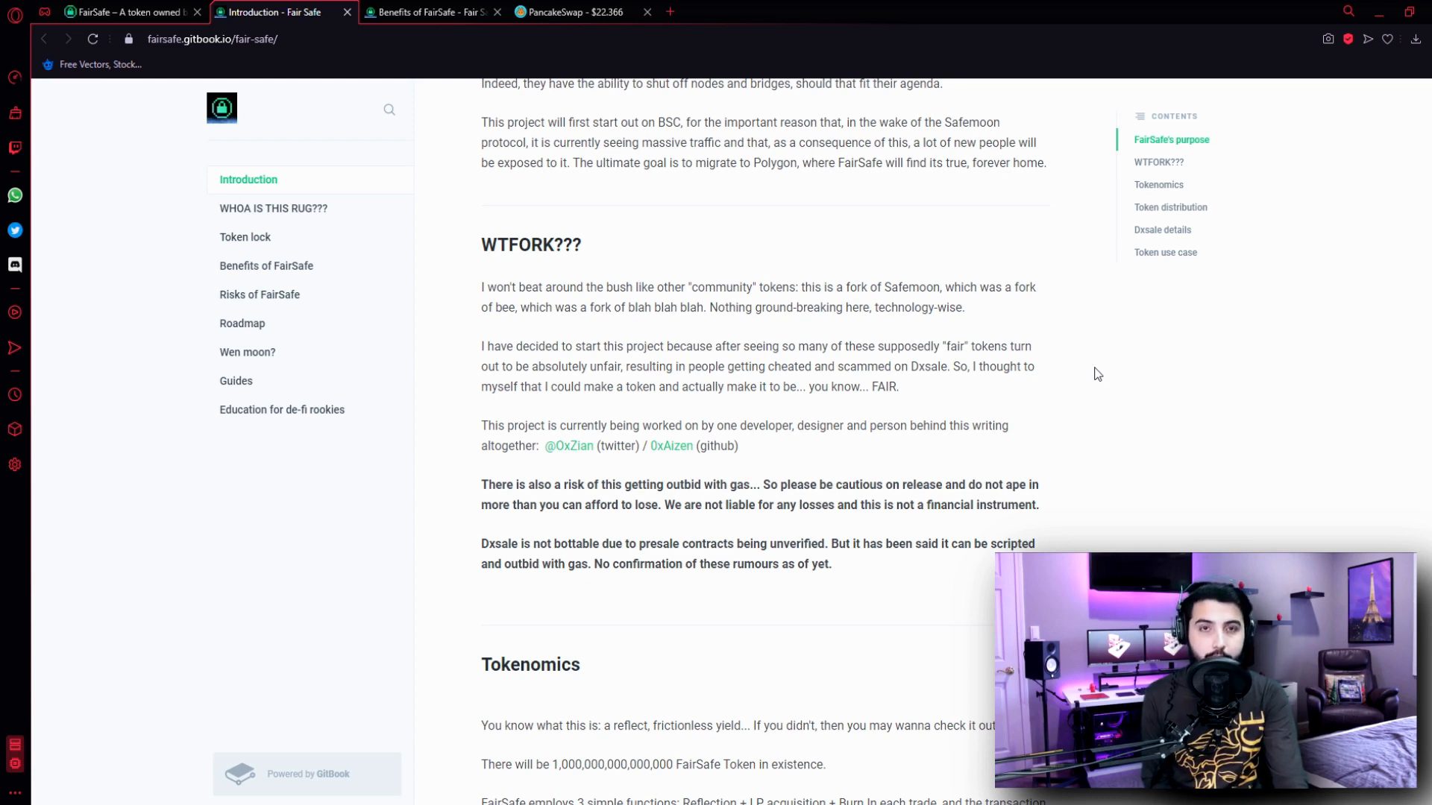
mouse_move(1097, 381)
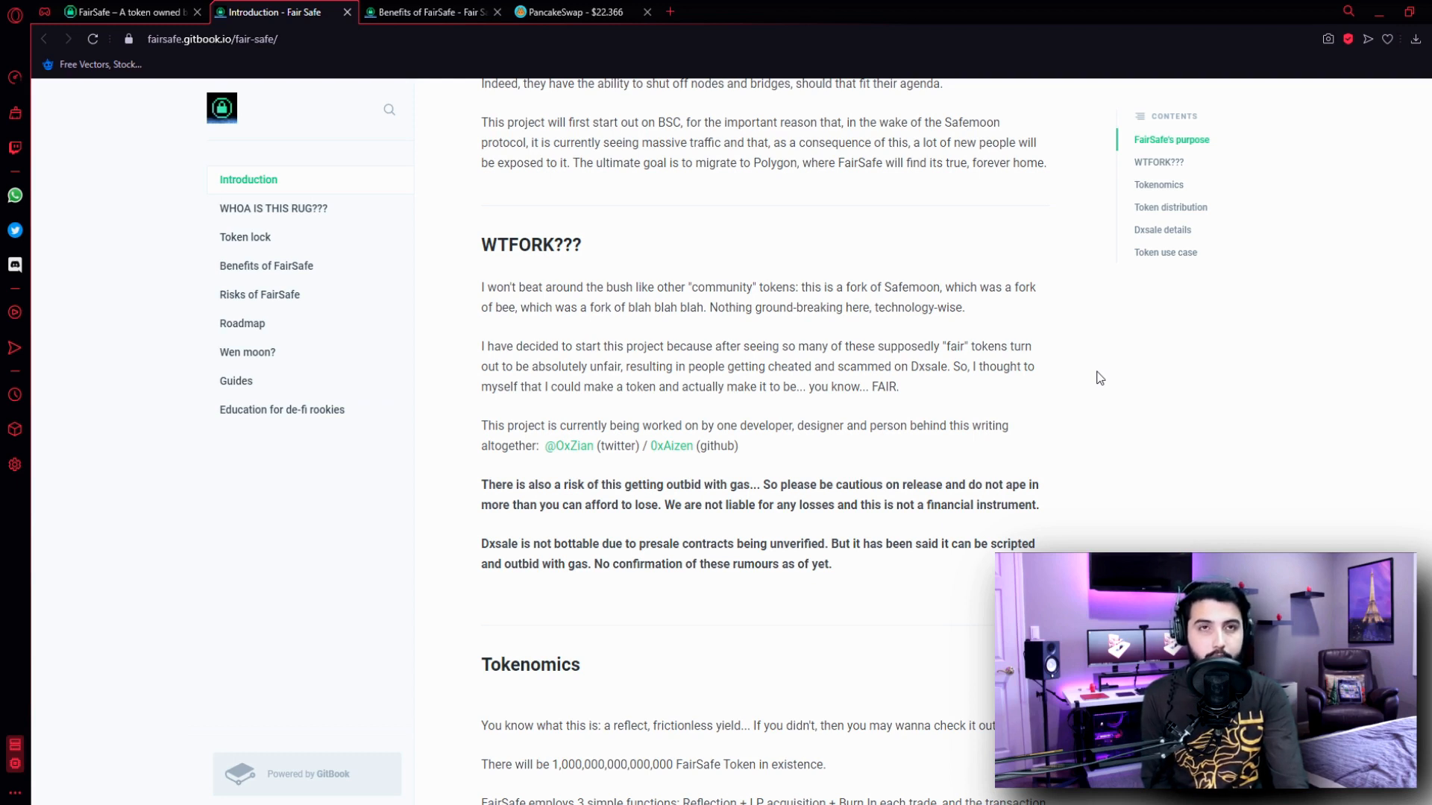
mouse_move(1122, 436)
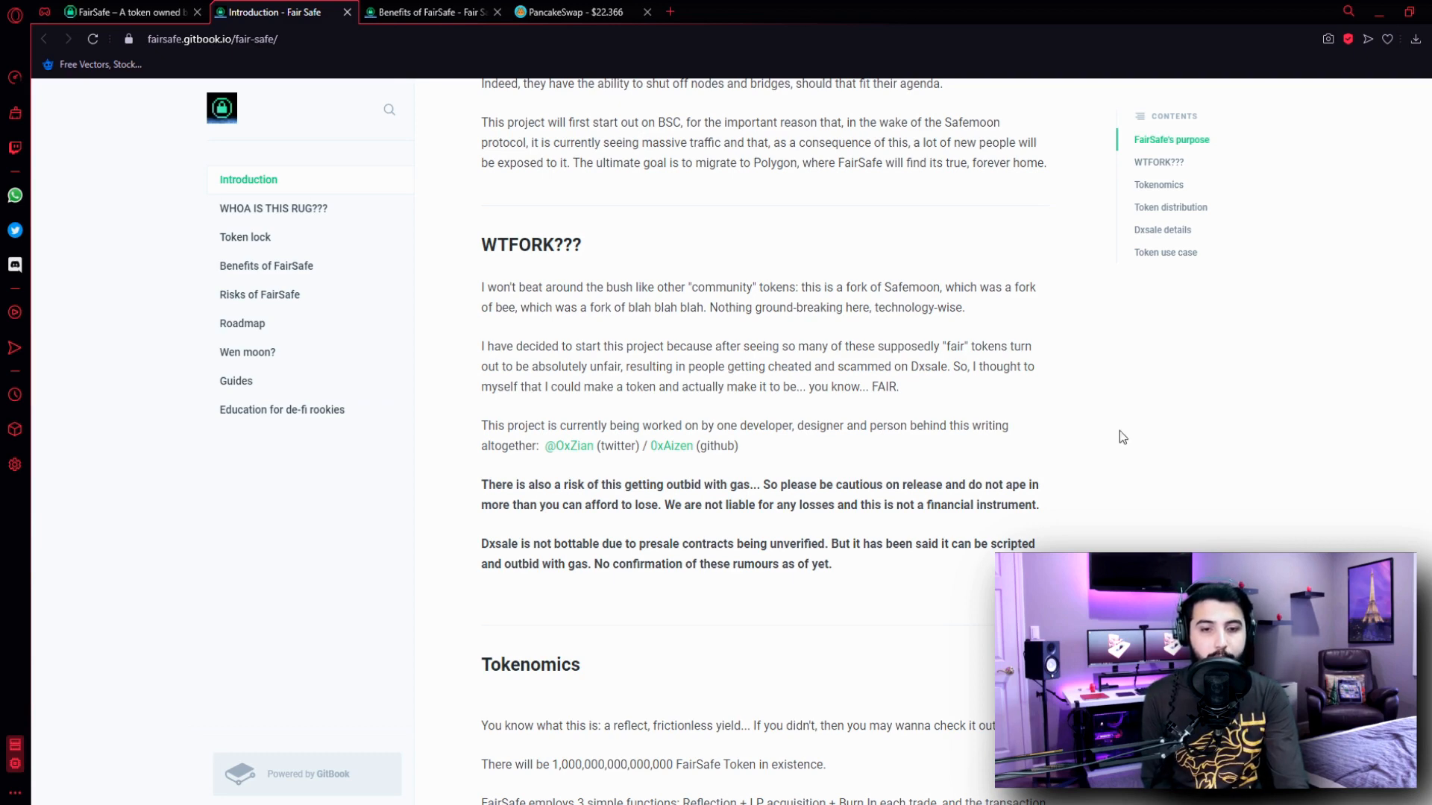
scroll(down, 3)
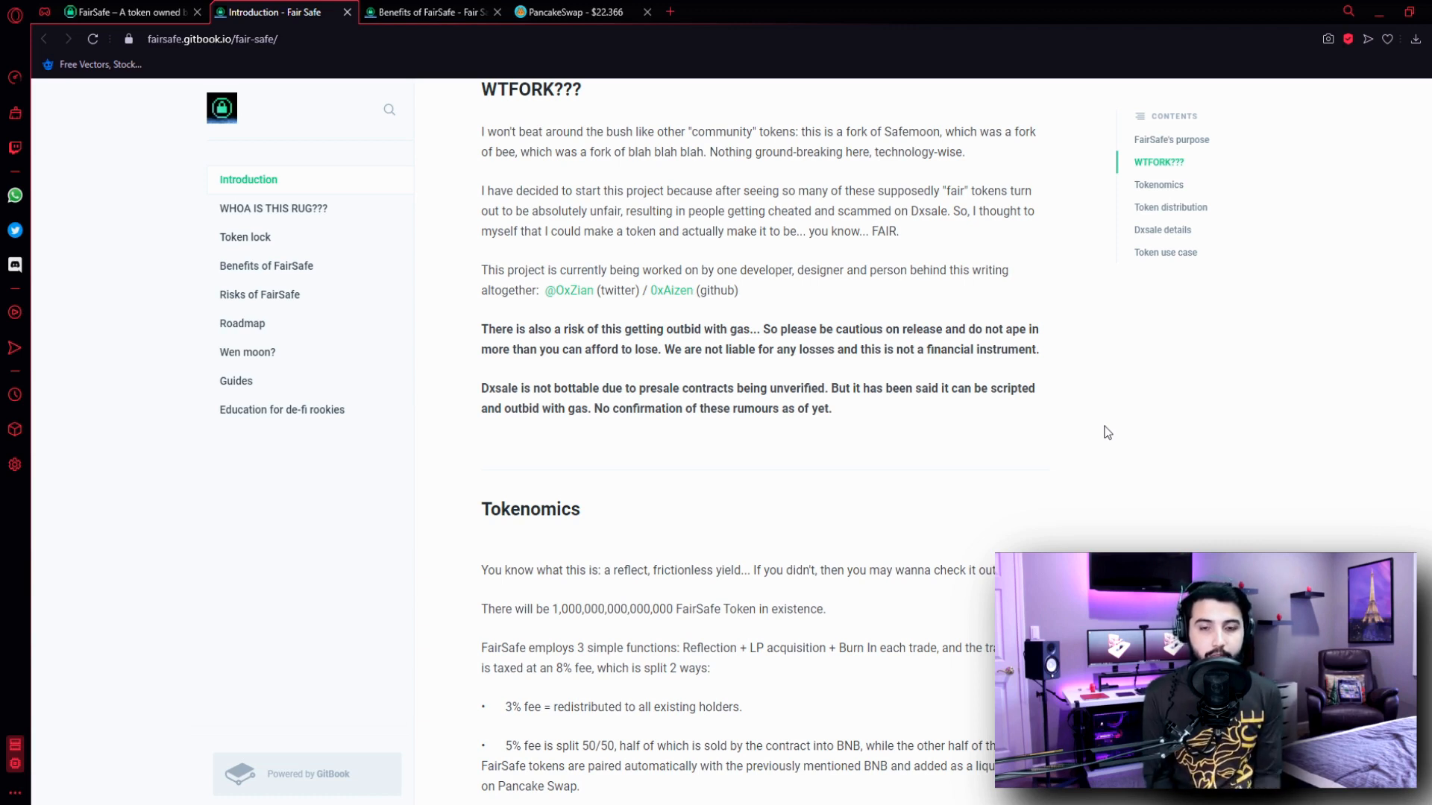
Scroll to the Token distribution section showing presale and token addresses and the allocation table
scroll(down, 3)
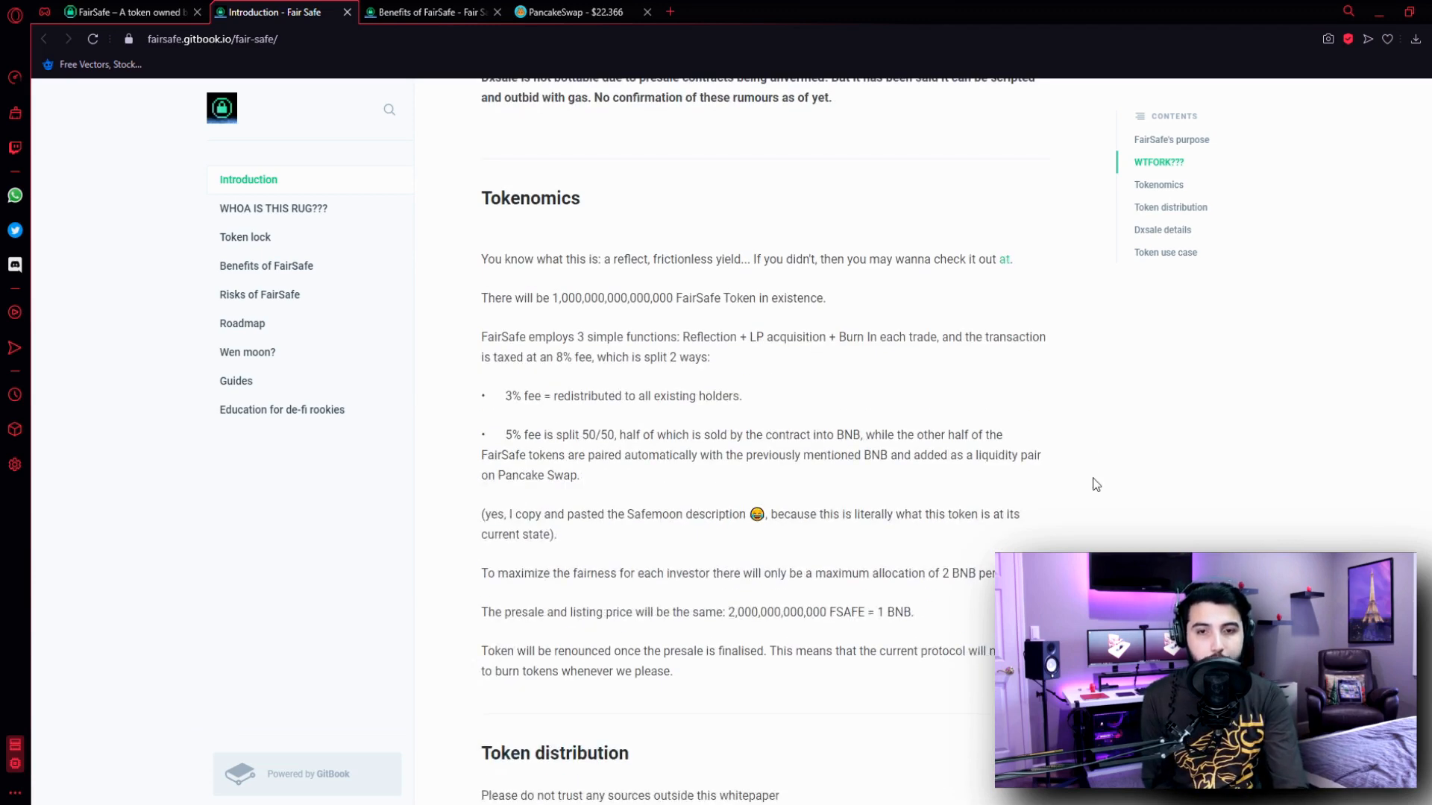
mouse_move(1132, 480)
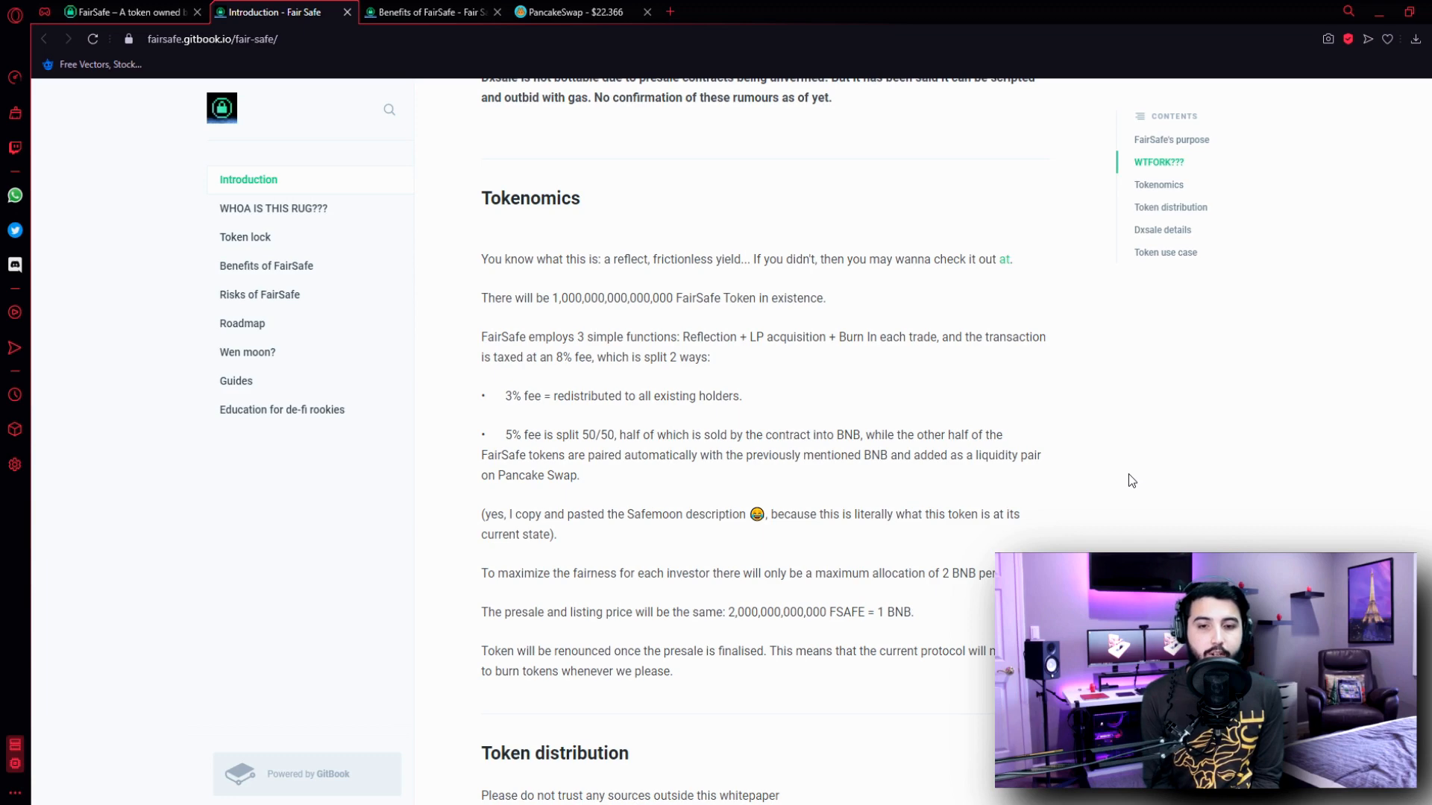
scroll(down, 3)
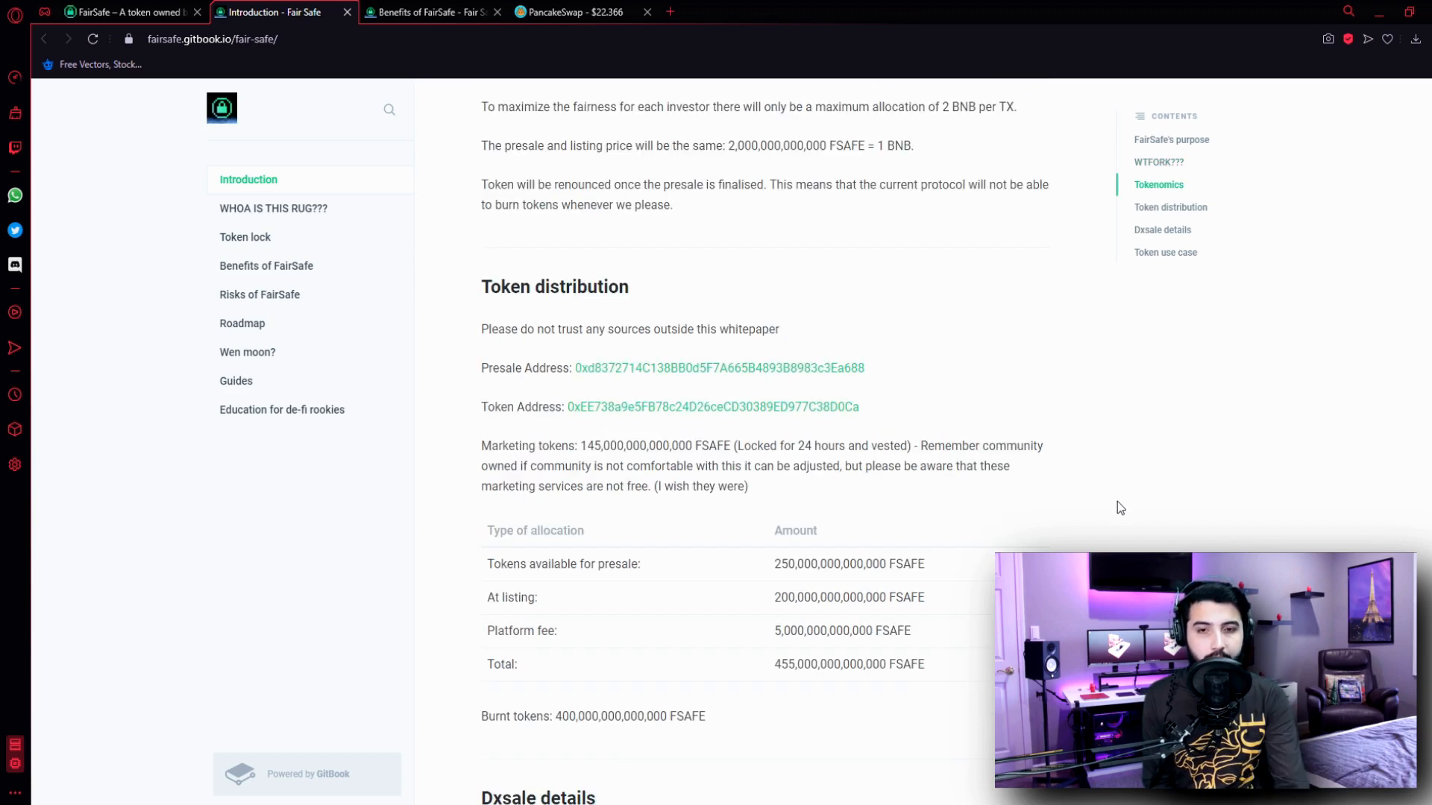
scroll(down, 3)
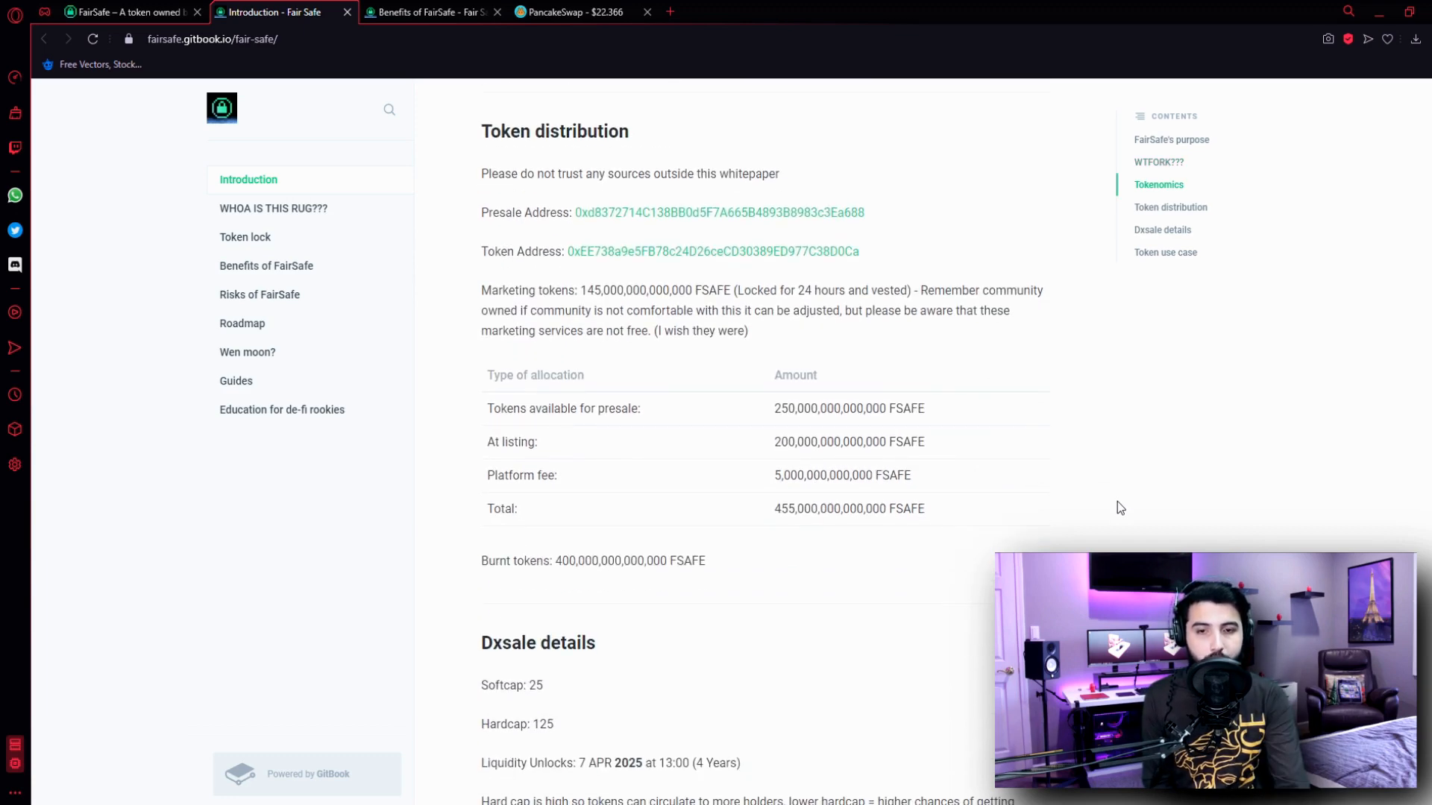
mouse_move(771, 421)
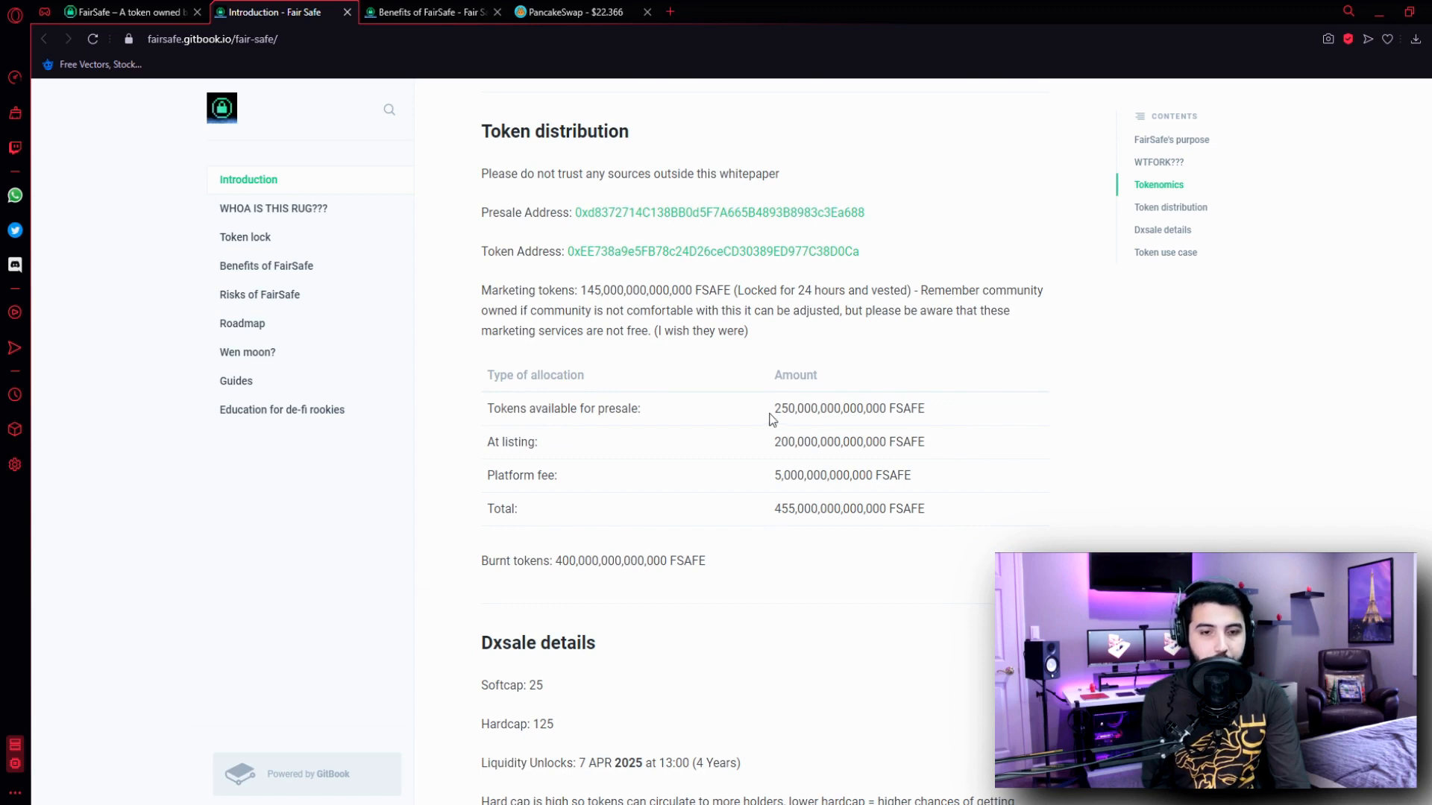
mouse_move(1092, 432)
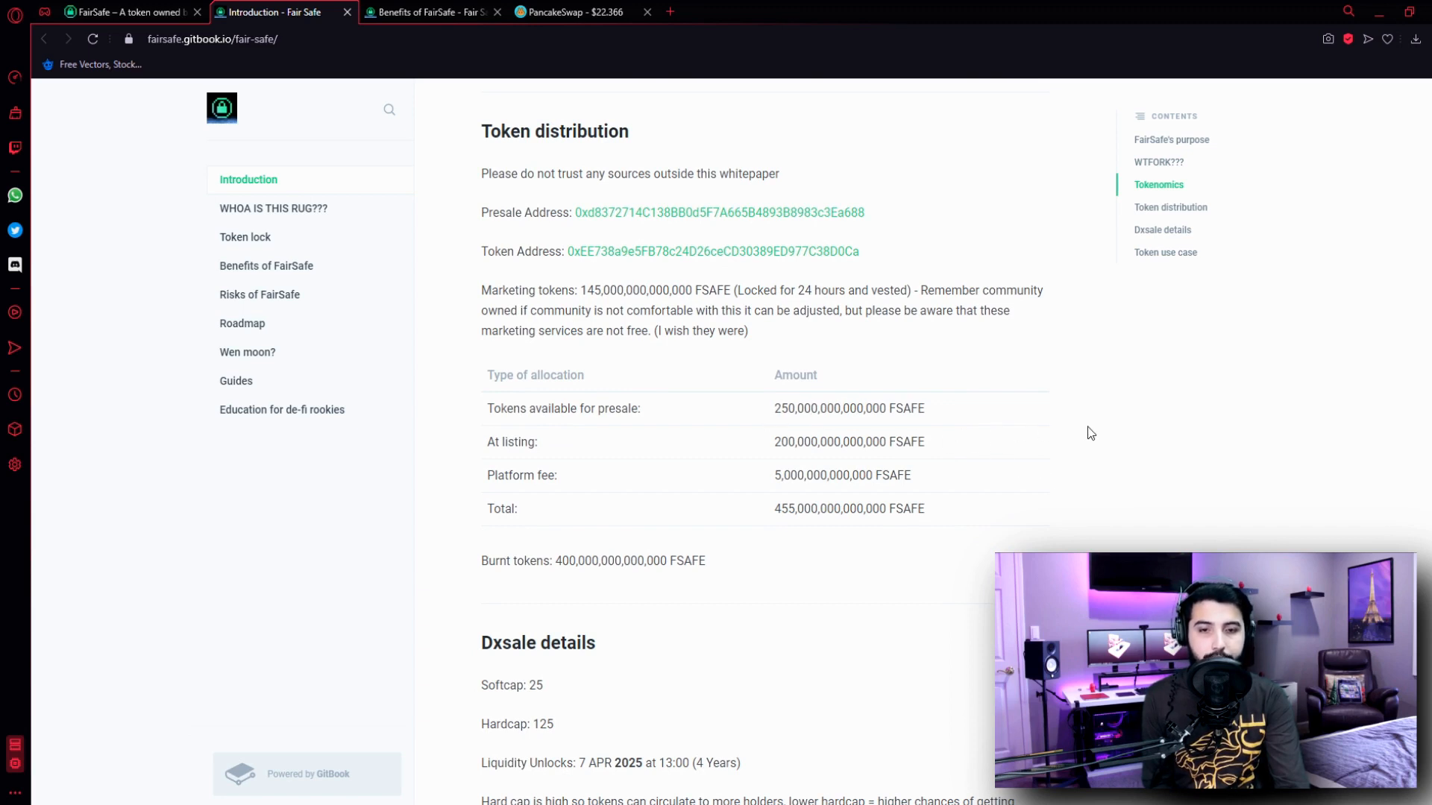
mouse_move(792, 450)
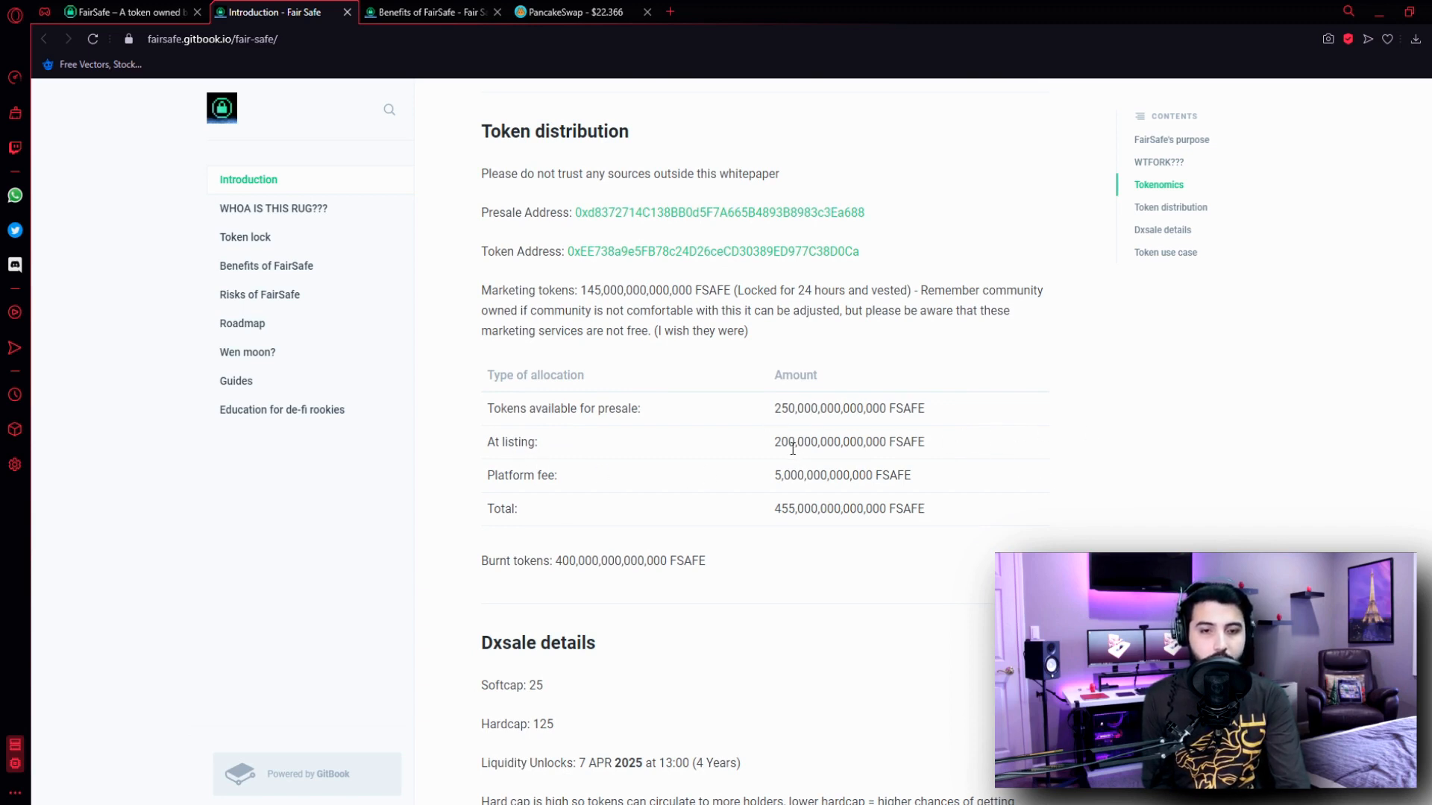
mouse_move(586, 491)
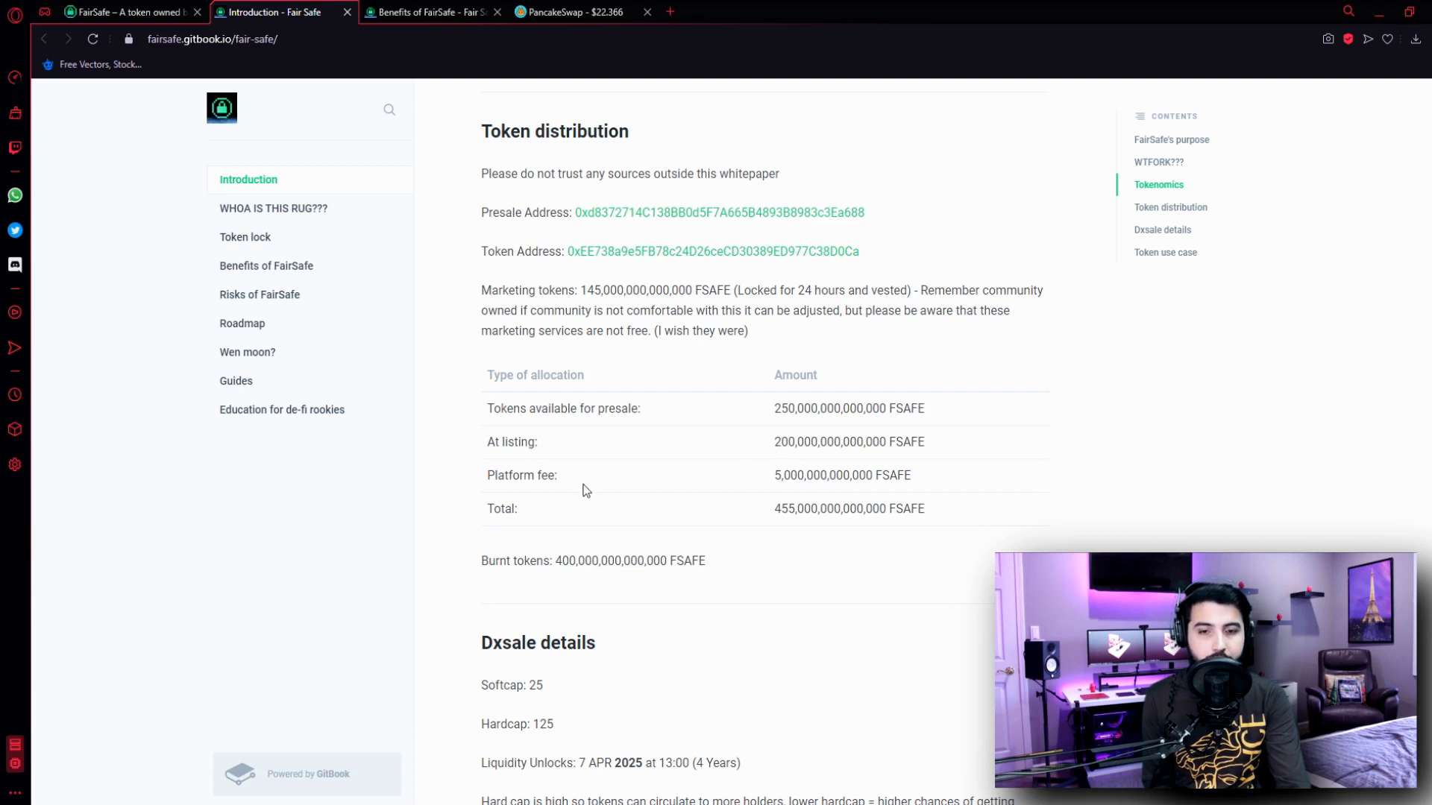
mouse_move(978, 498)
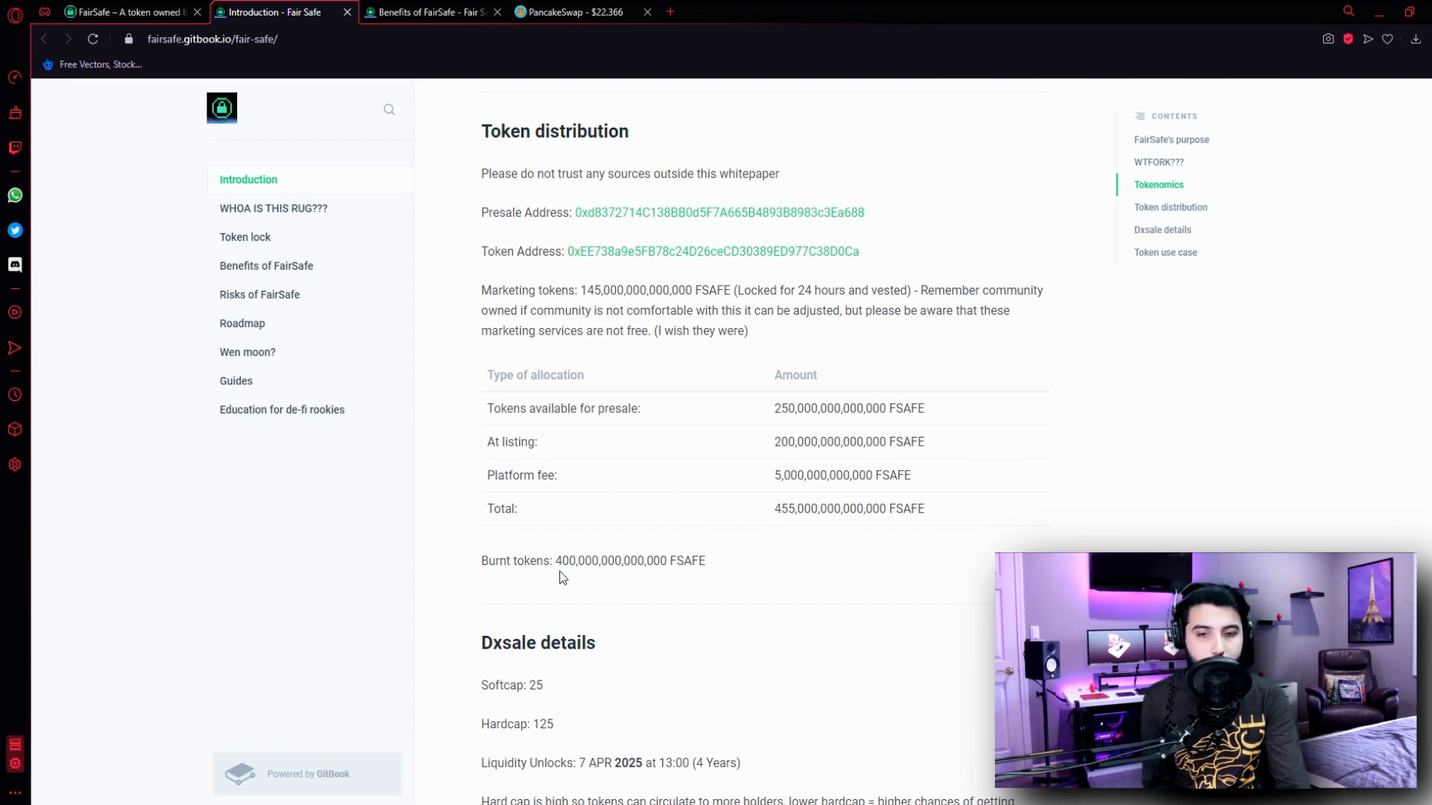
mouse_move(767, 585)
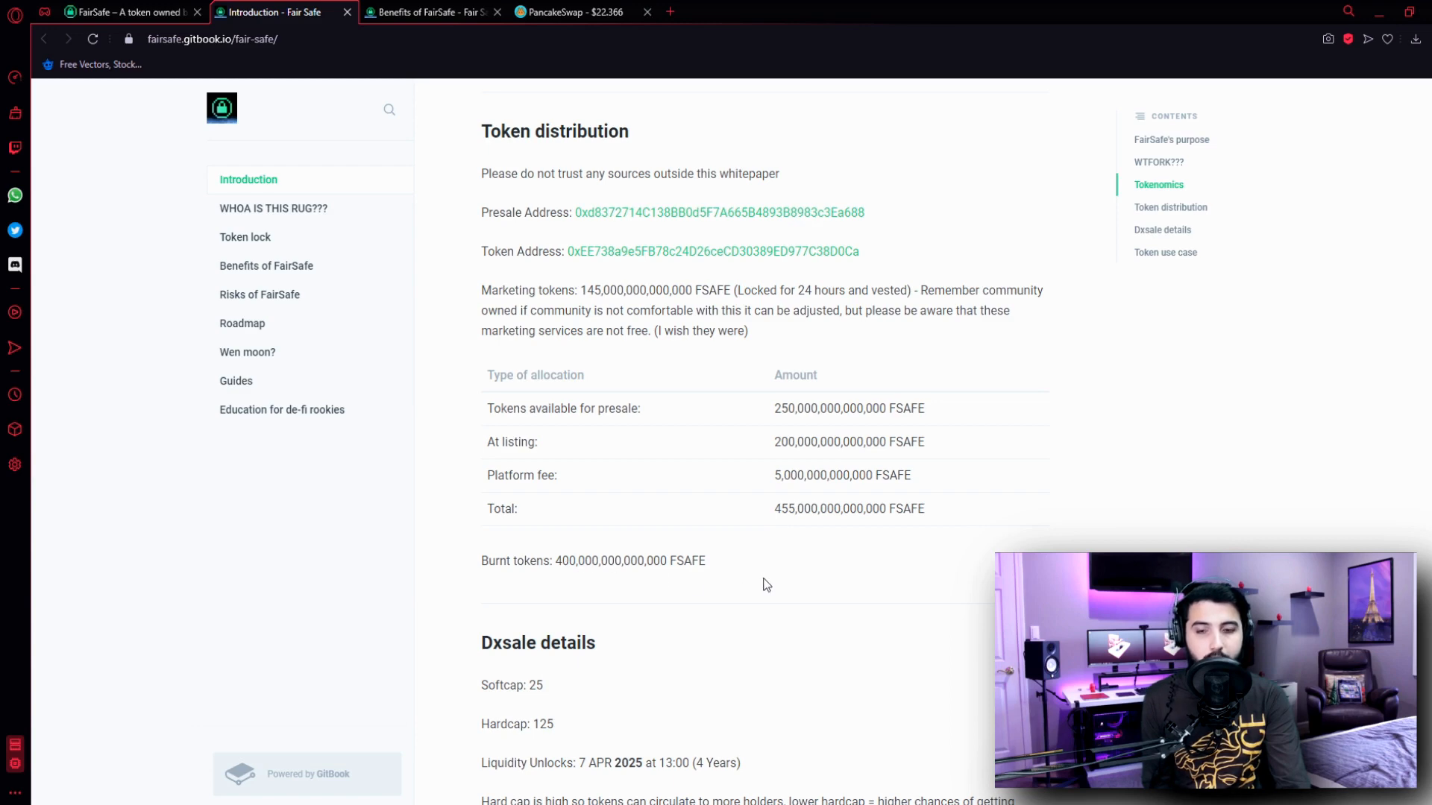
Scroll past Dxsale details to the Token use case section at the end of the Introduction page
scroll(down, 3)
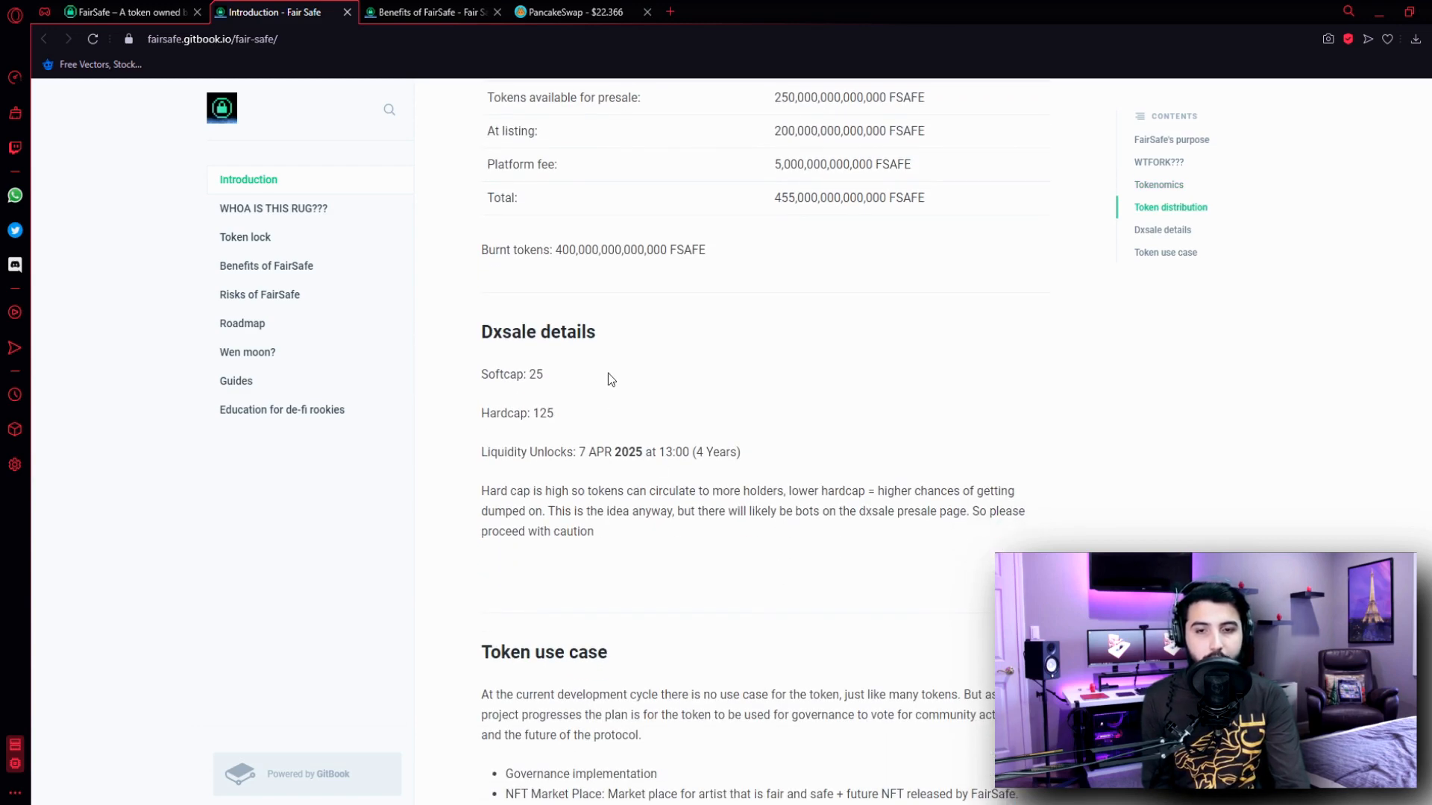
mouse_move(632, 379)
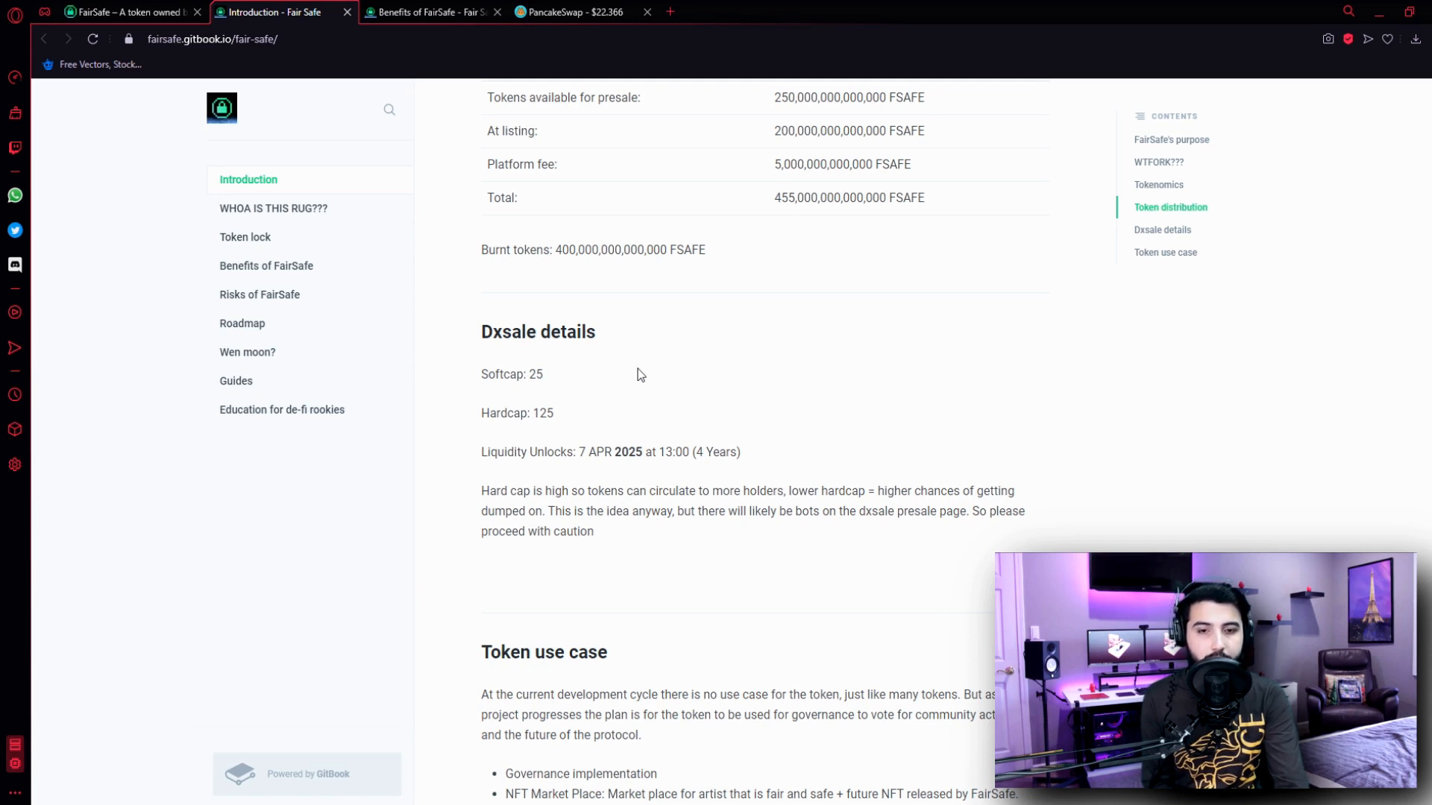
scroll(down, 3)
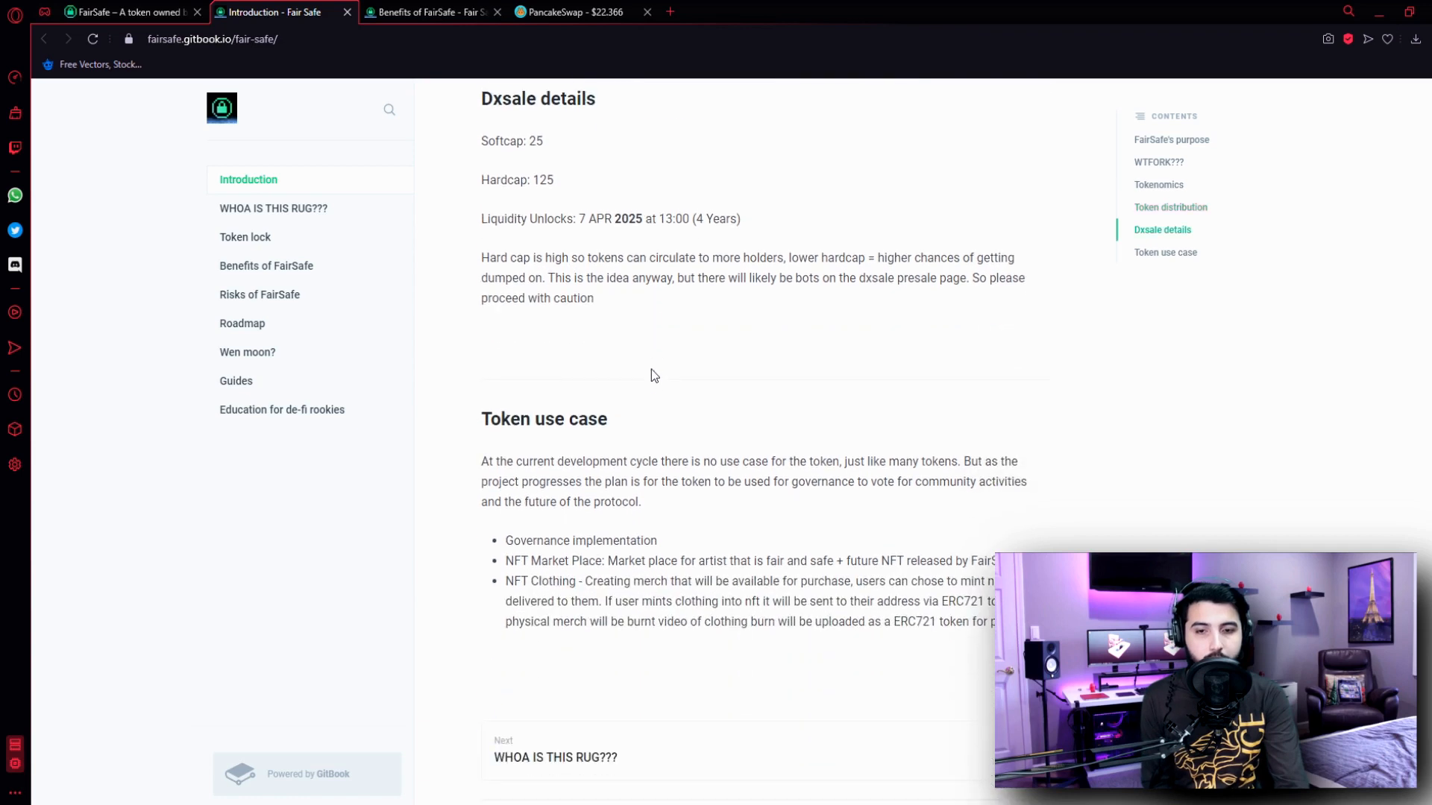
scroll(down, 3)
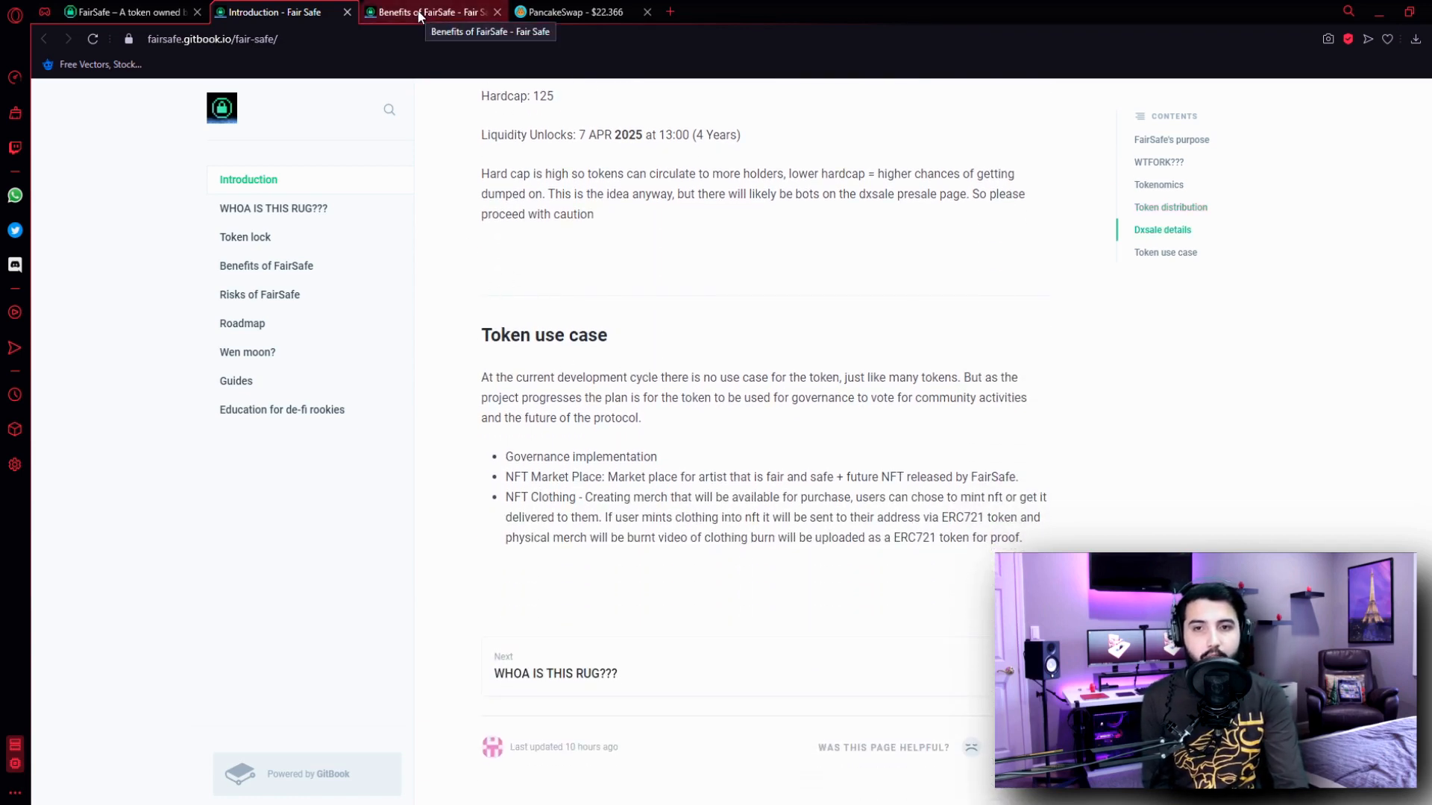
On the PancakeSwap tab, acknowledge the imported Fair Safe token warning and dismiss the wallet prompt to reach the BNB-to-FSAFE swap
click(578, 12)
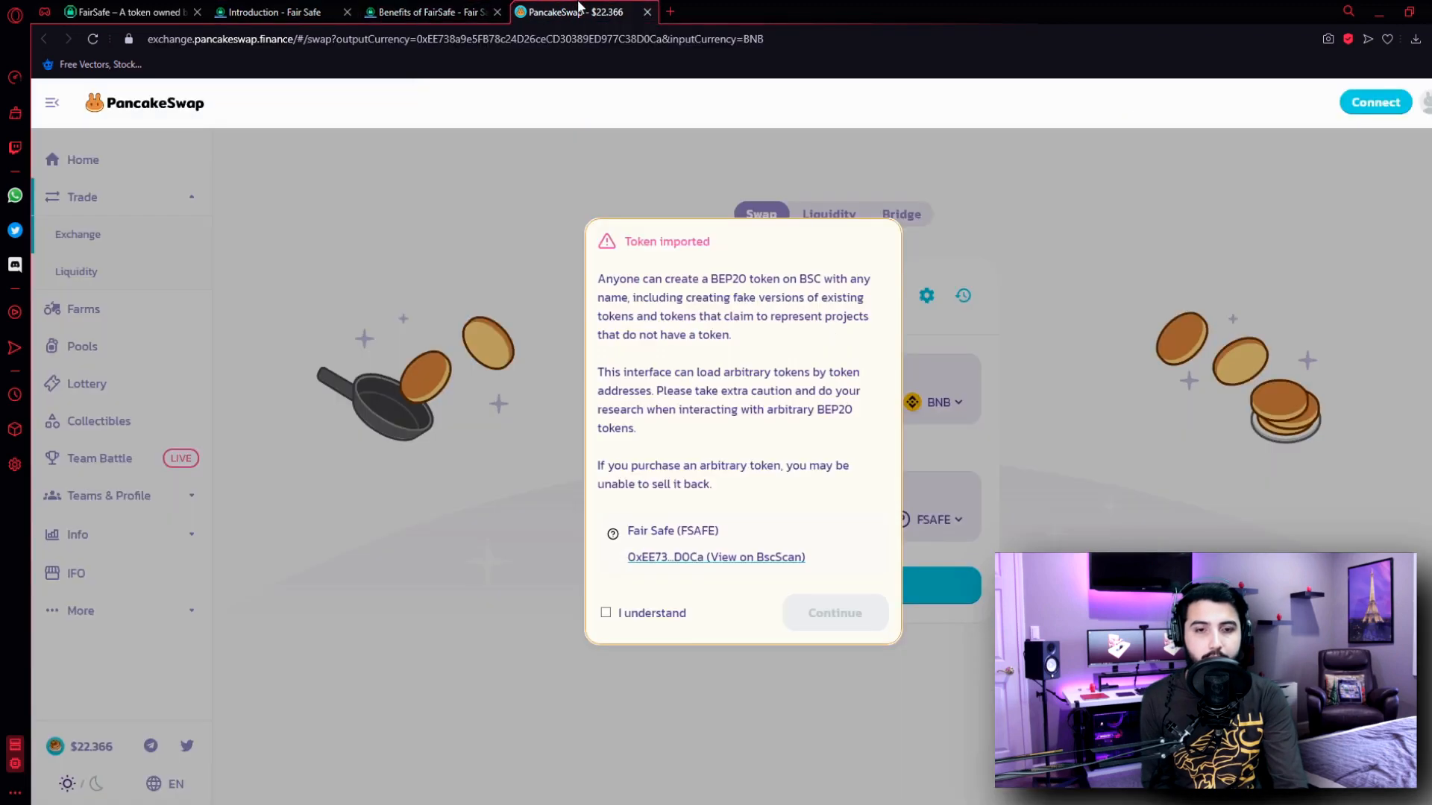
click(428, 12)
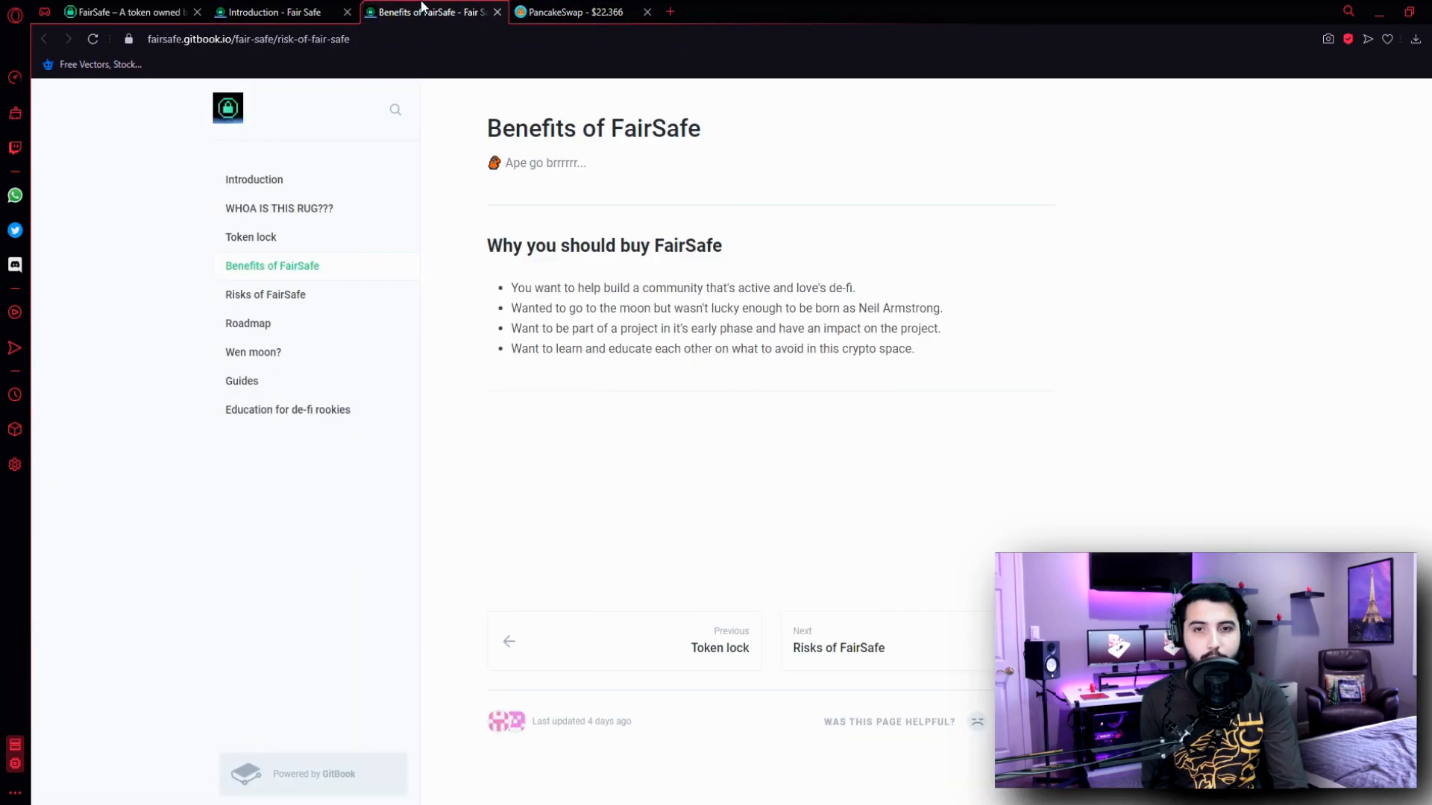
click(579, 12)
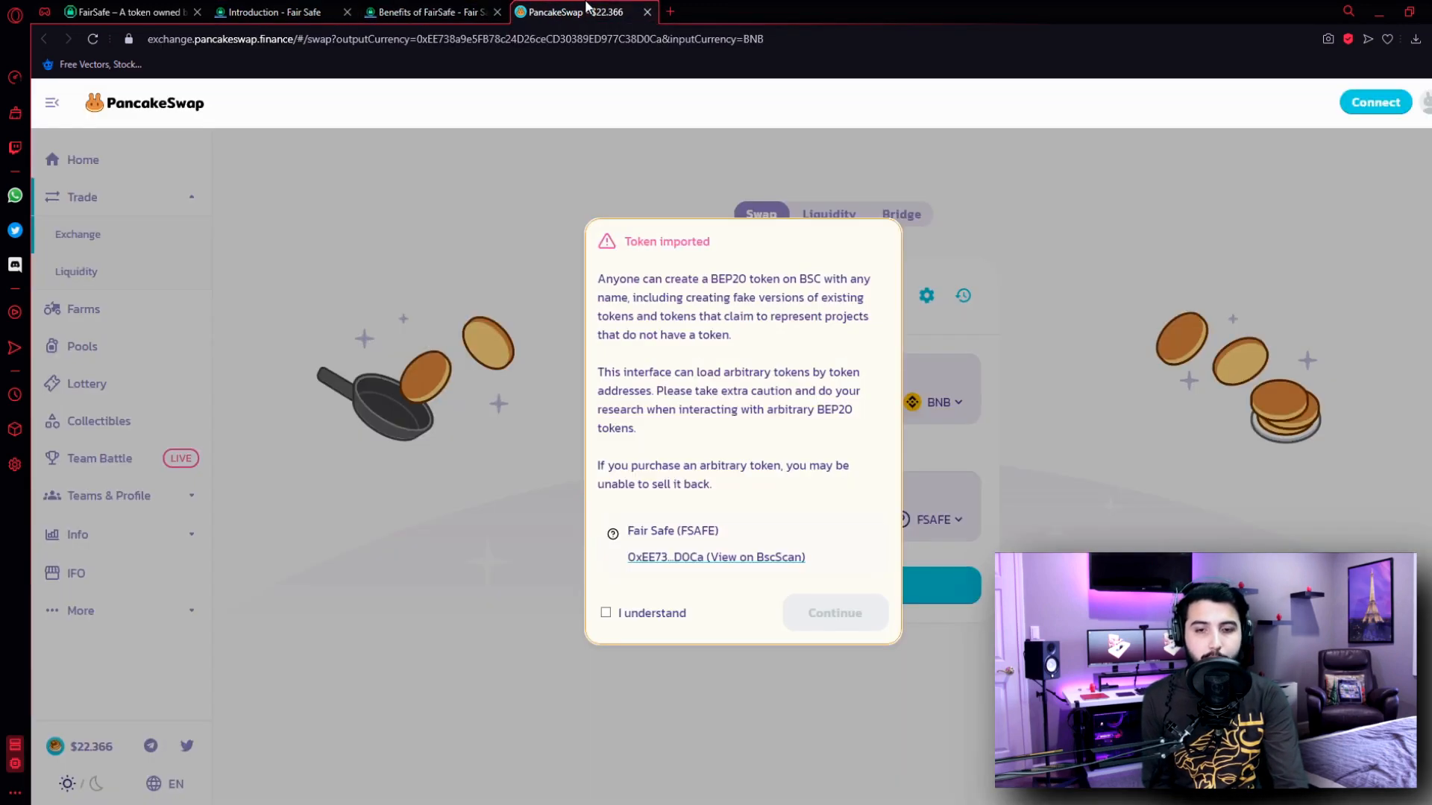
click(606, 613)
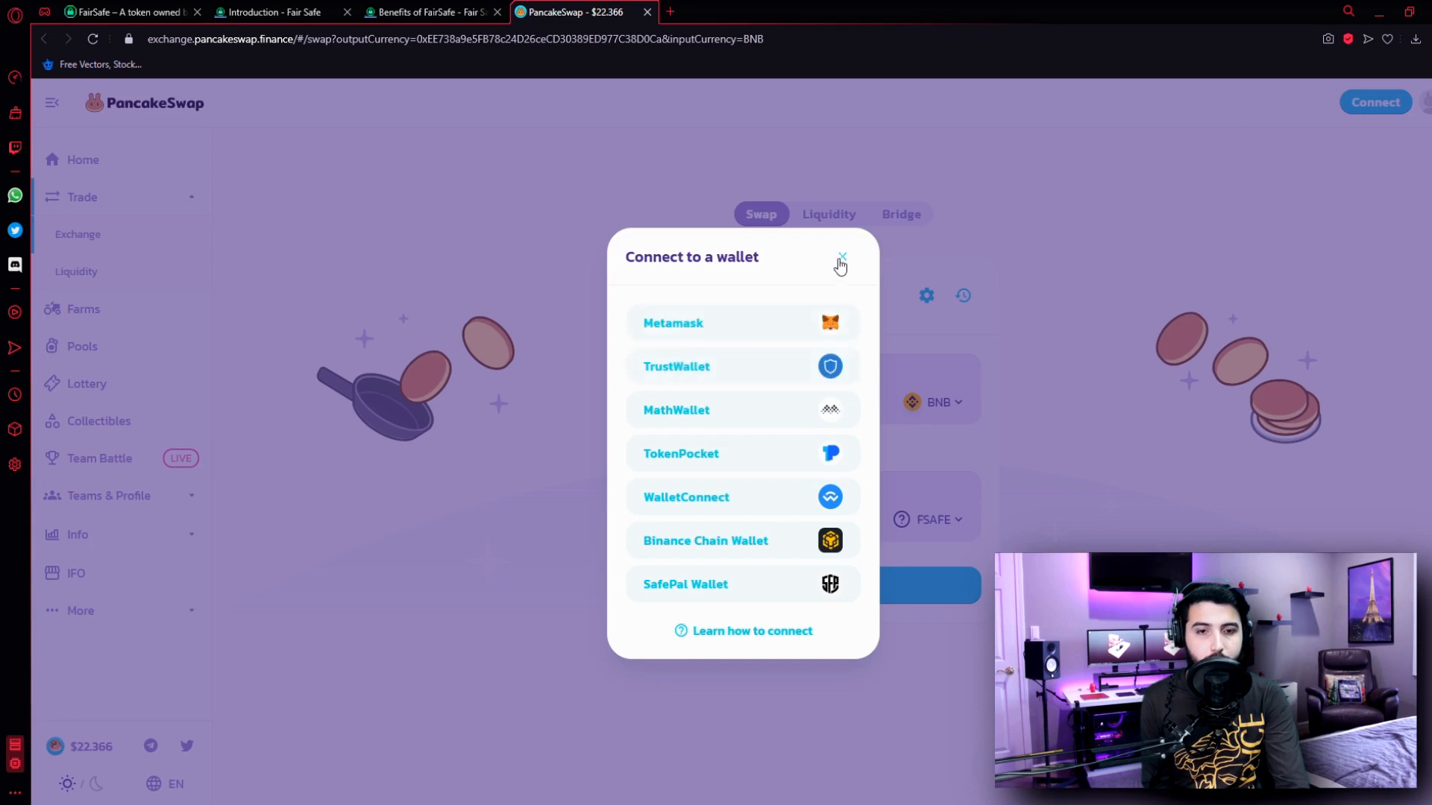
click(841, 256)
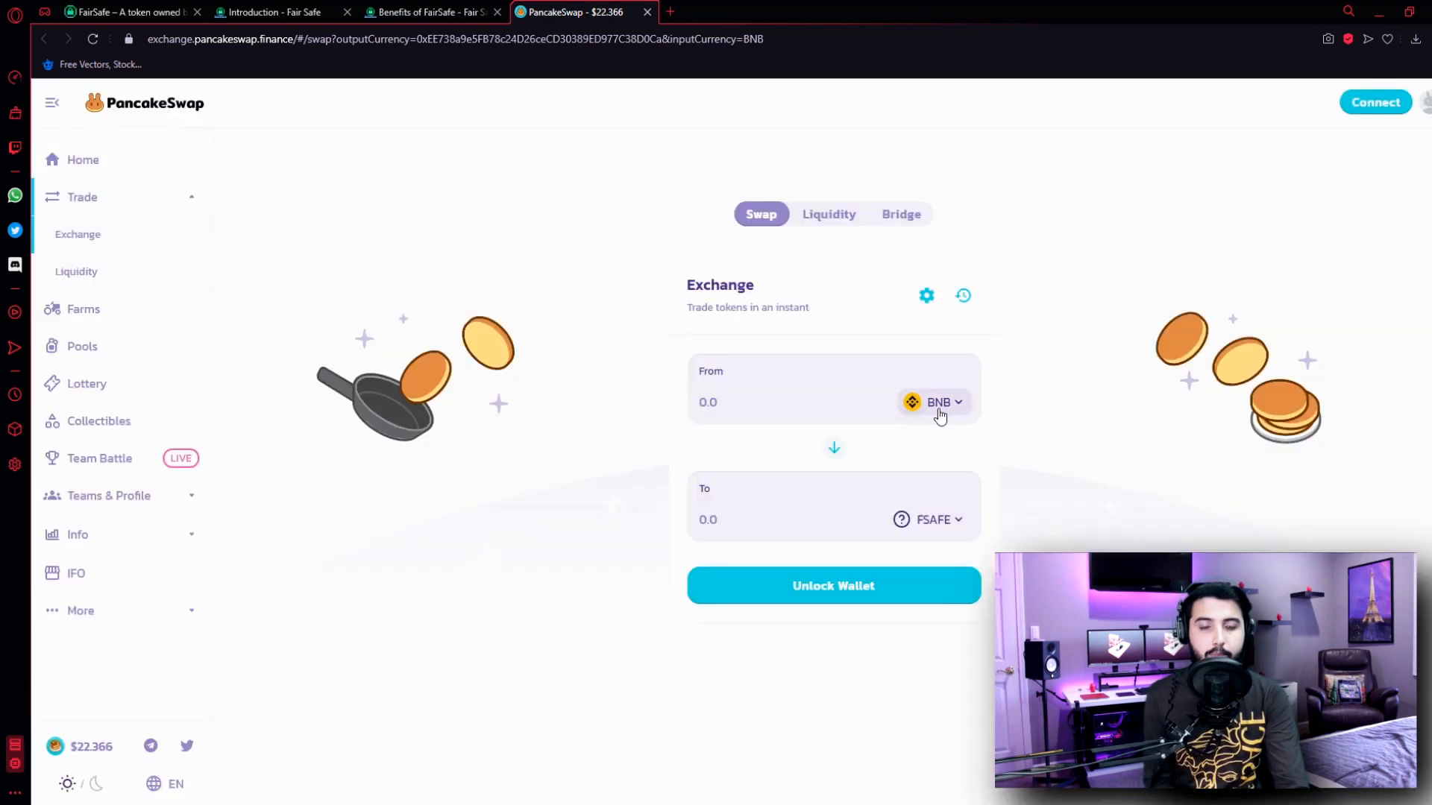
Switch to the Benefits of FairSafe GitBook page listing reasons to buy FairSafe
click(428, 12)
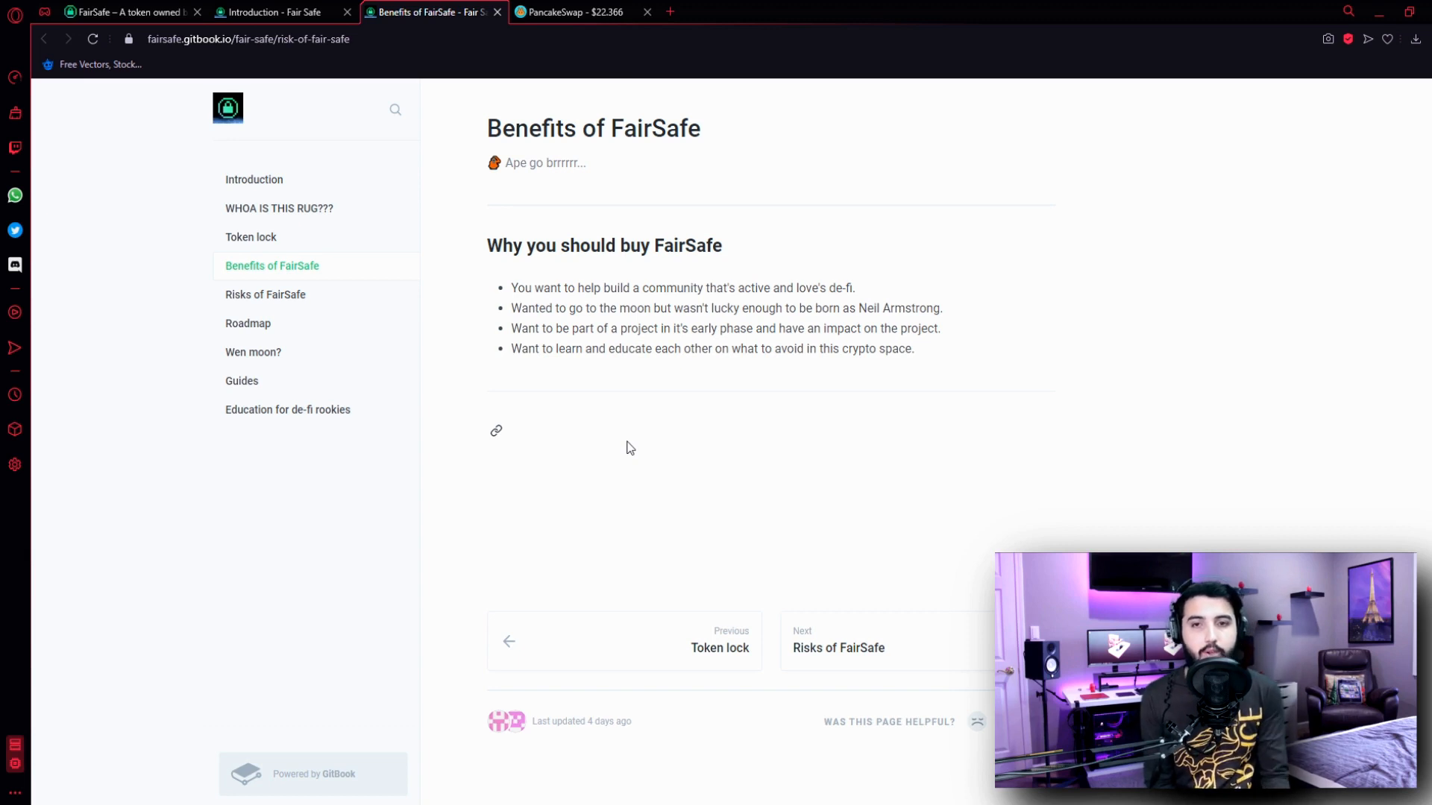
Return to the FairSafe website, read the FAIRSAFE PROJECT PLAN roadmap, and land back on the home page hero banner
click(119, 12)
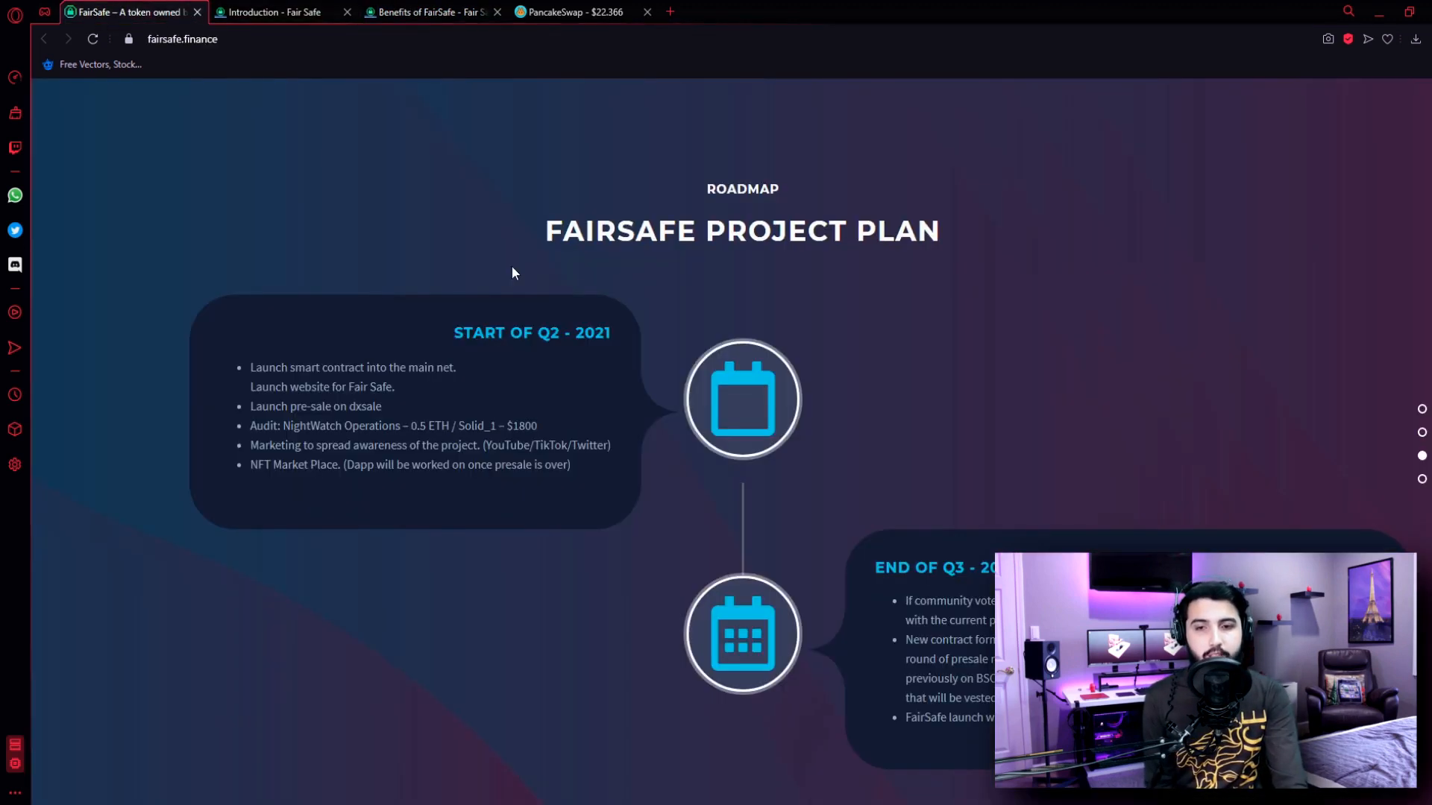
mouse_move(733, 337)
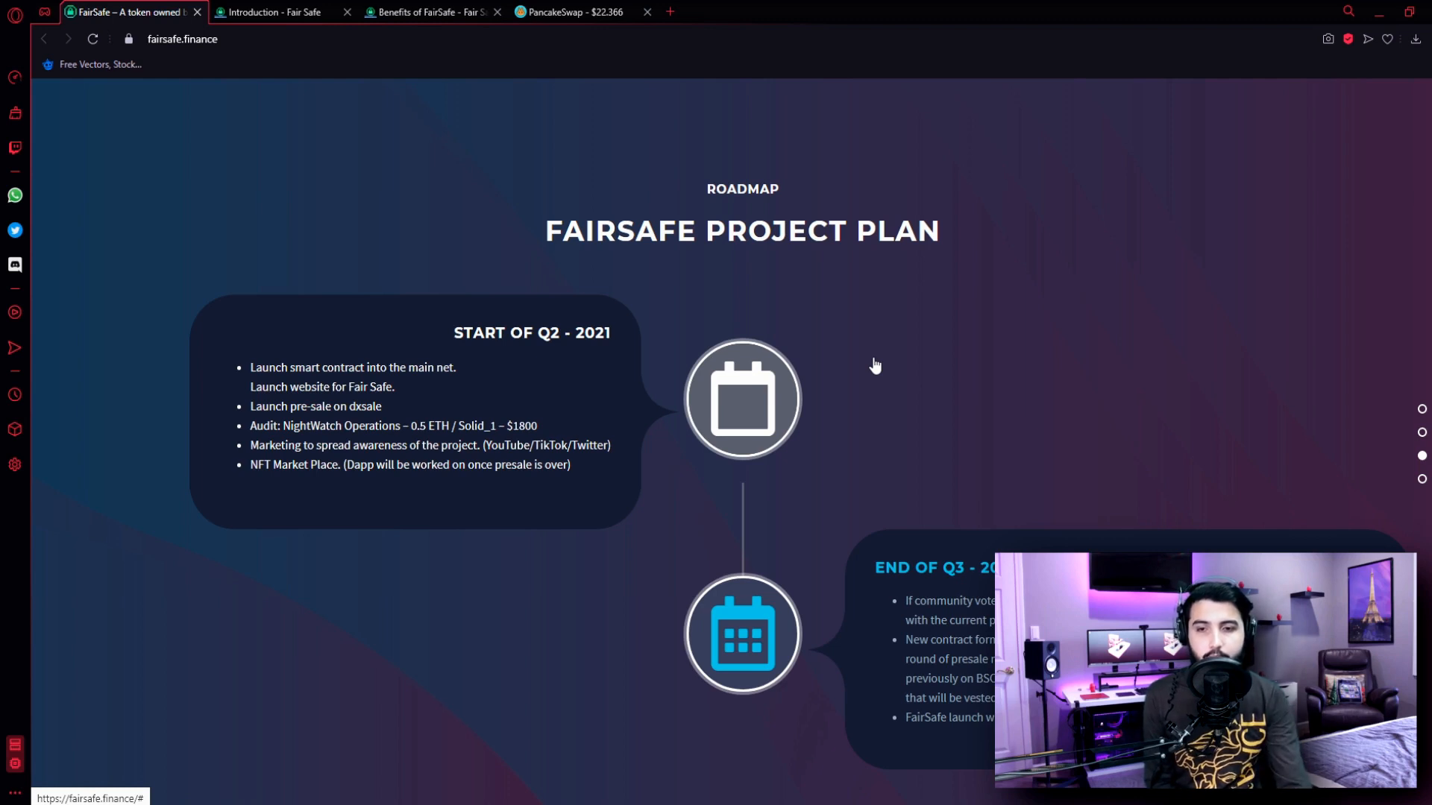
mouse_move(373, 471)
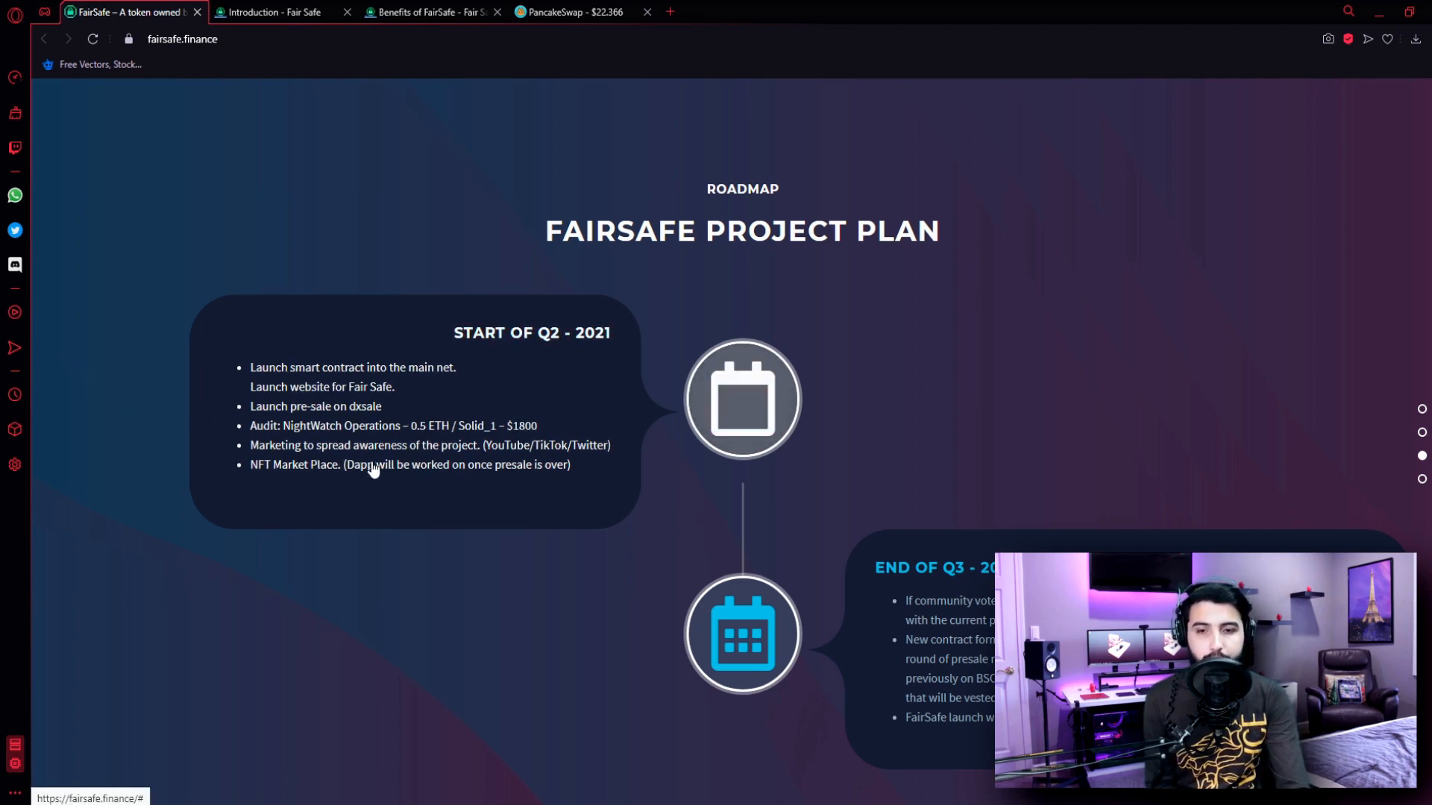
mouse_move(561, 462)
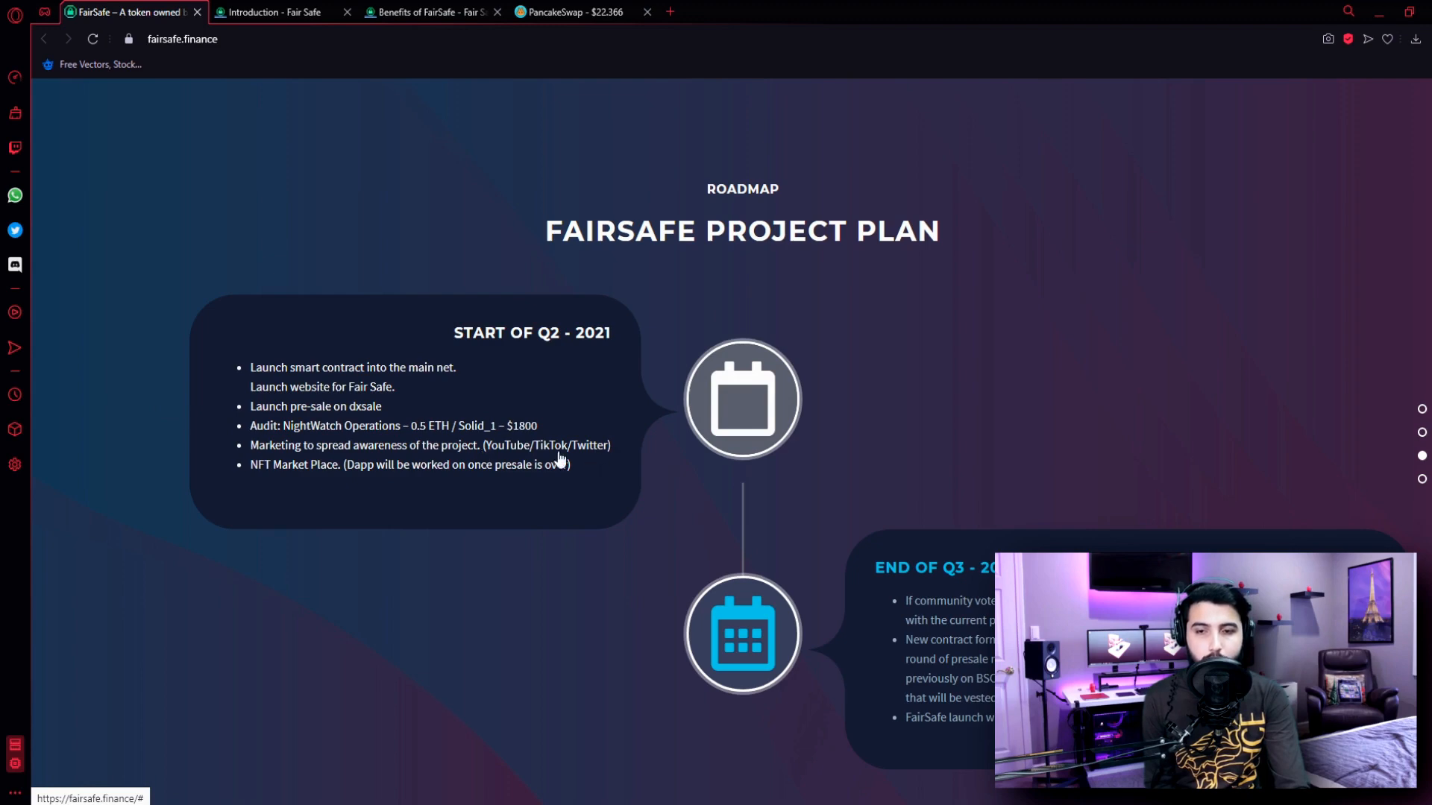
mouse_move(319, 471)
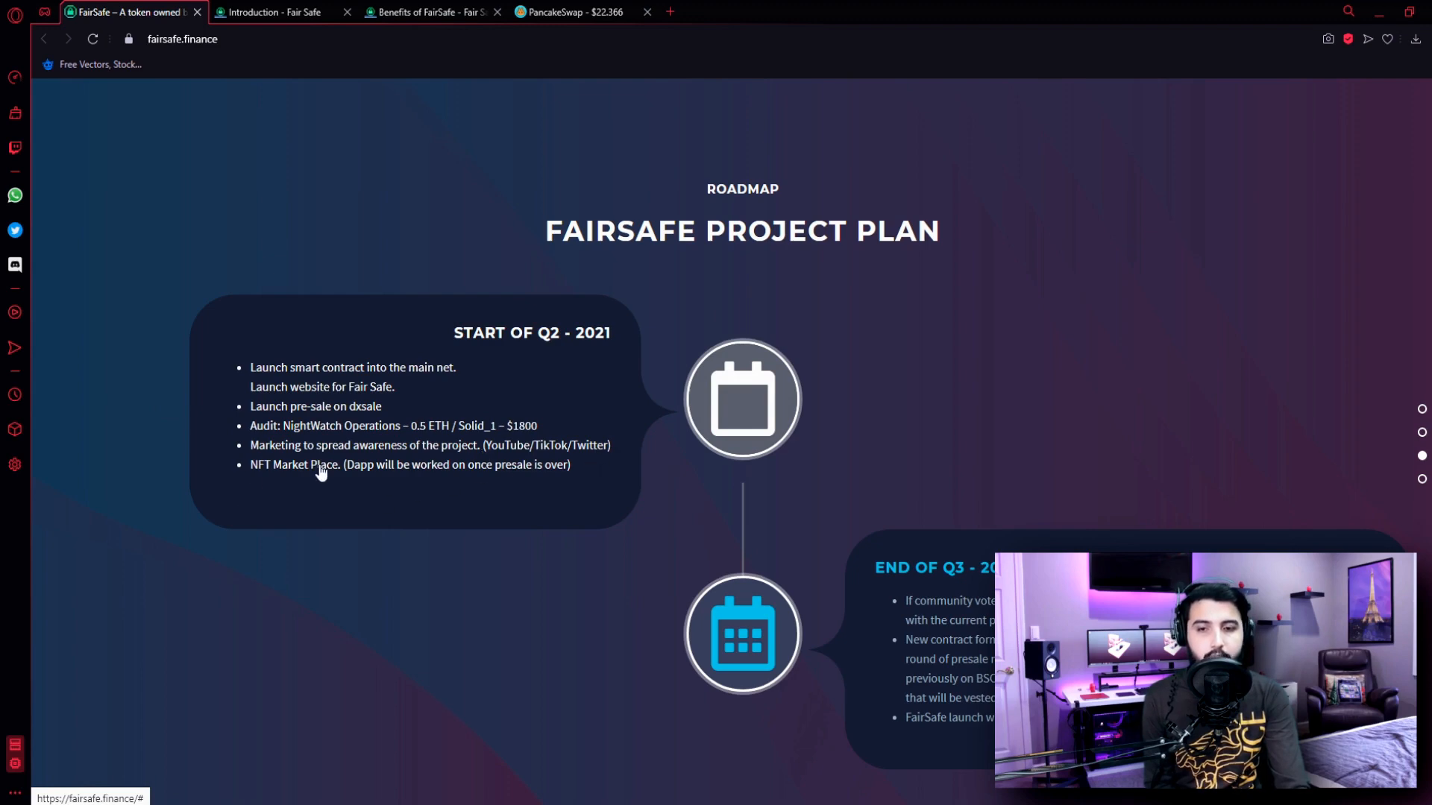
mouse_move(525, 482)
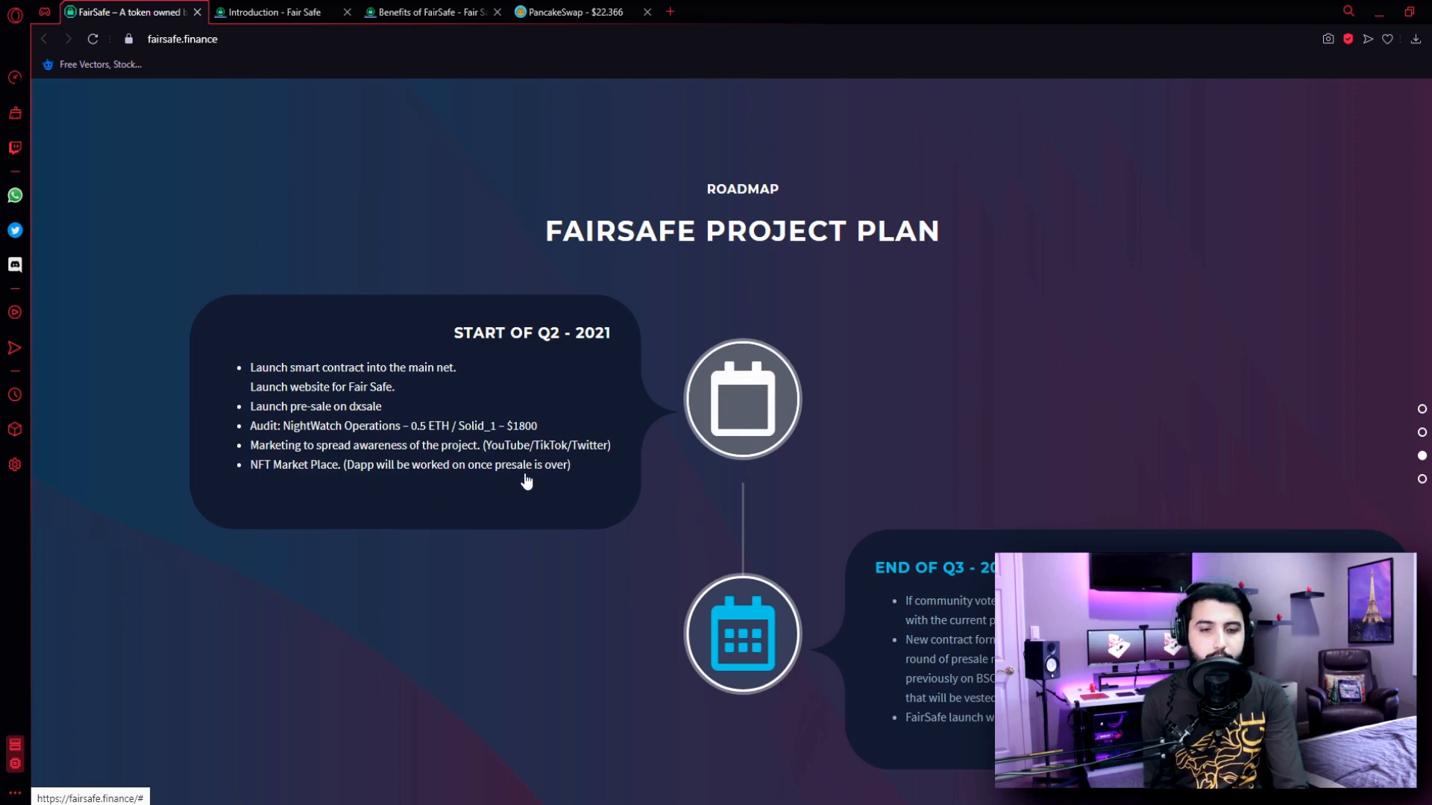
scroll(down, 3)
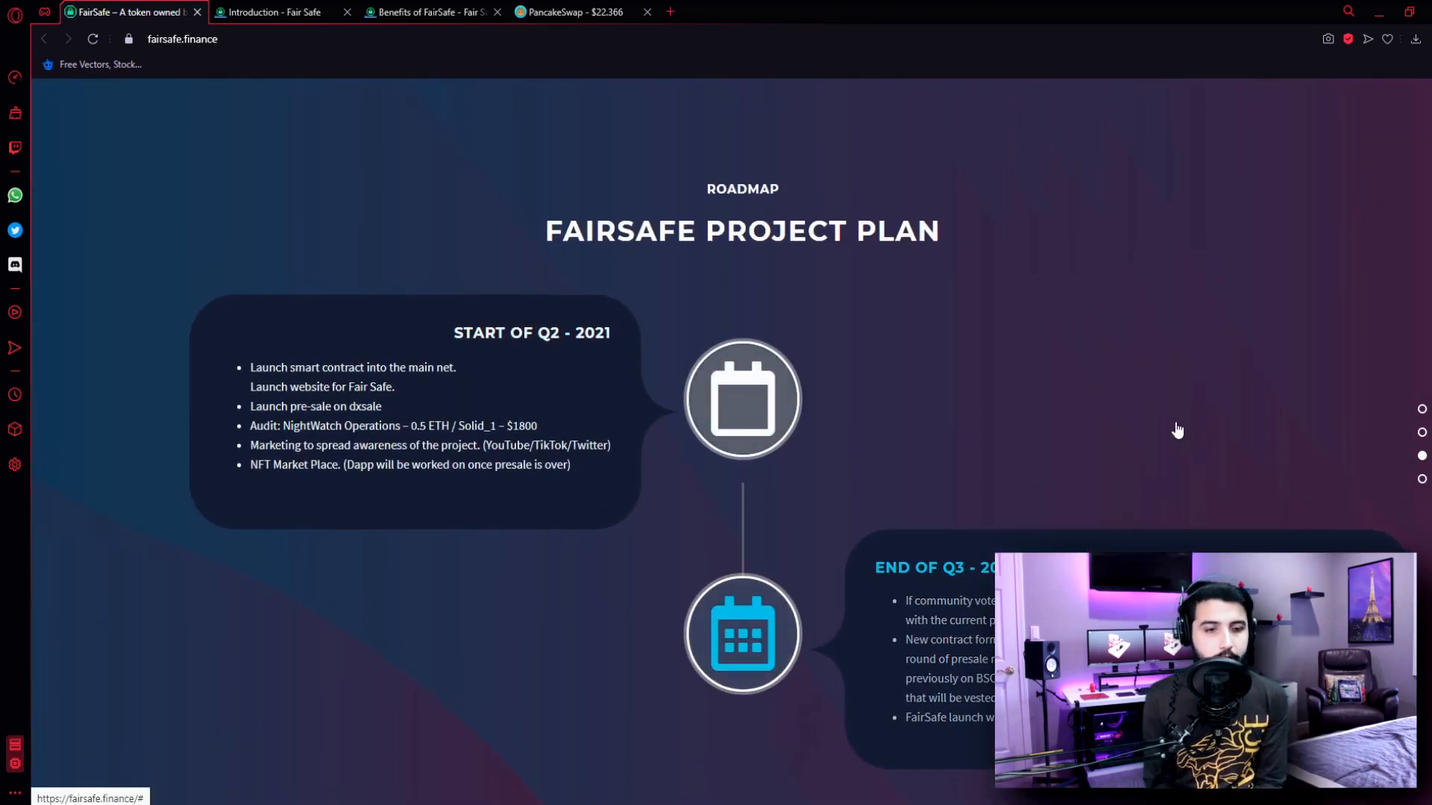
mouse_move(1128, 421)
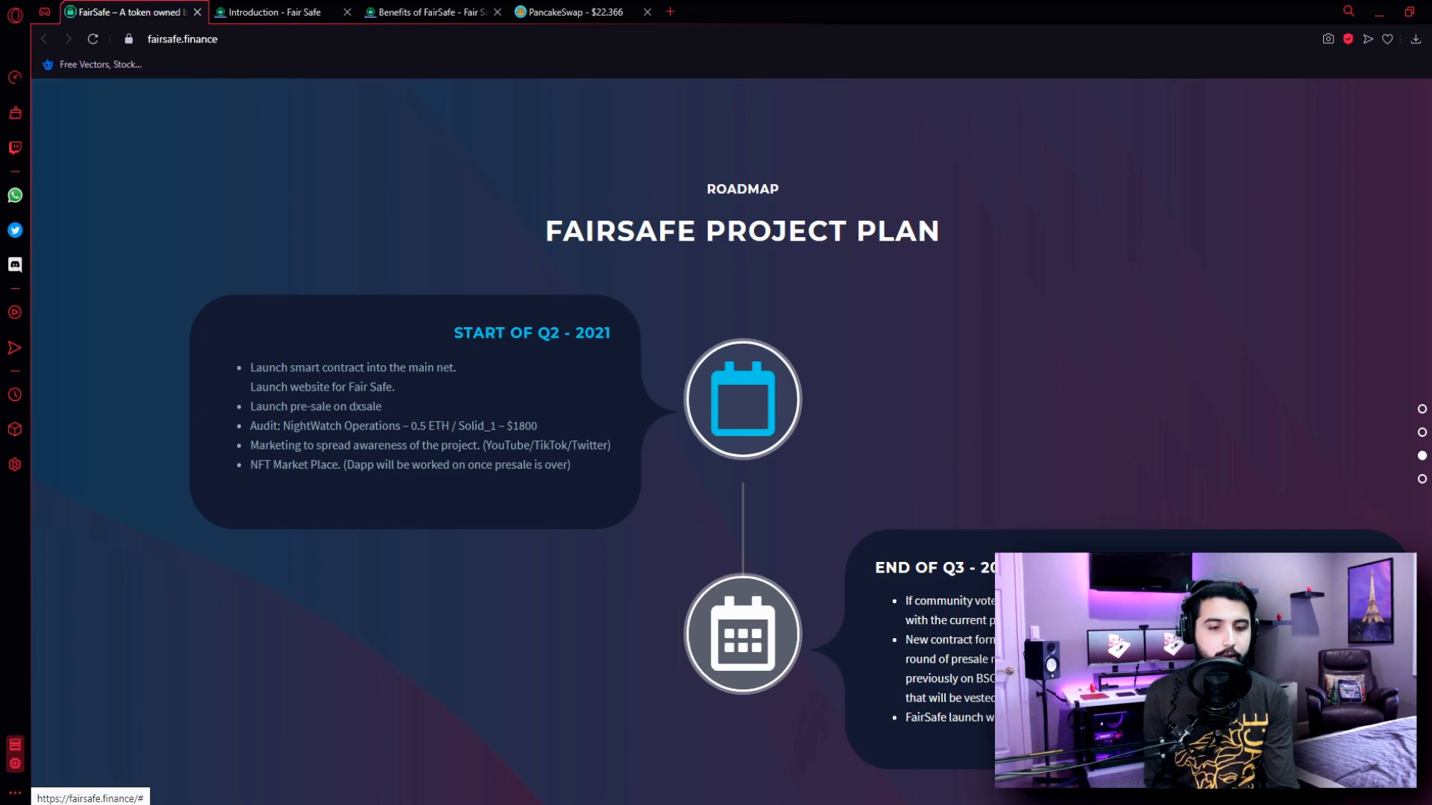
scroll(down, 3)
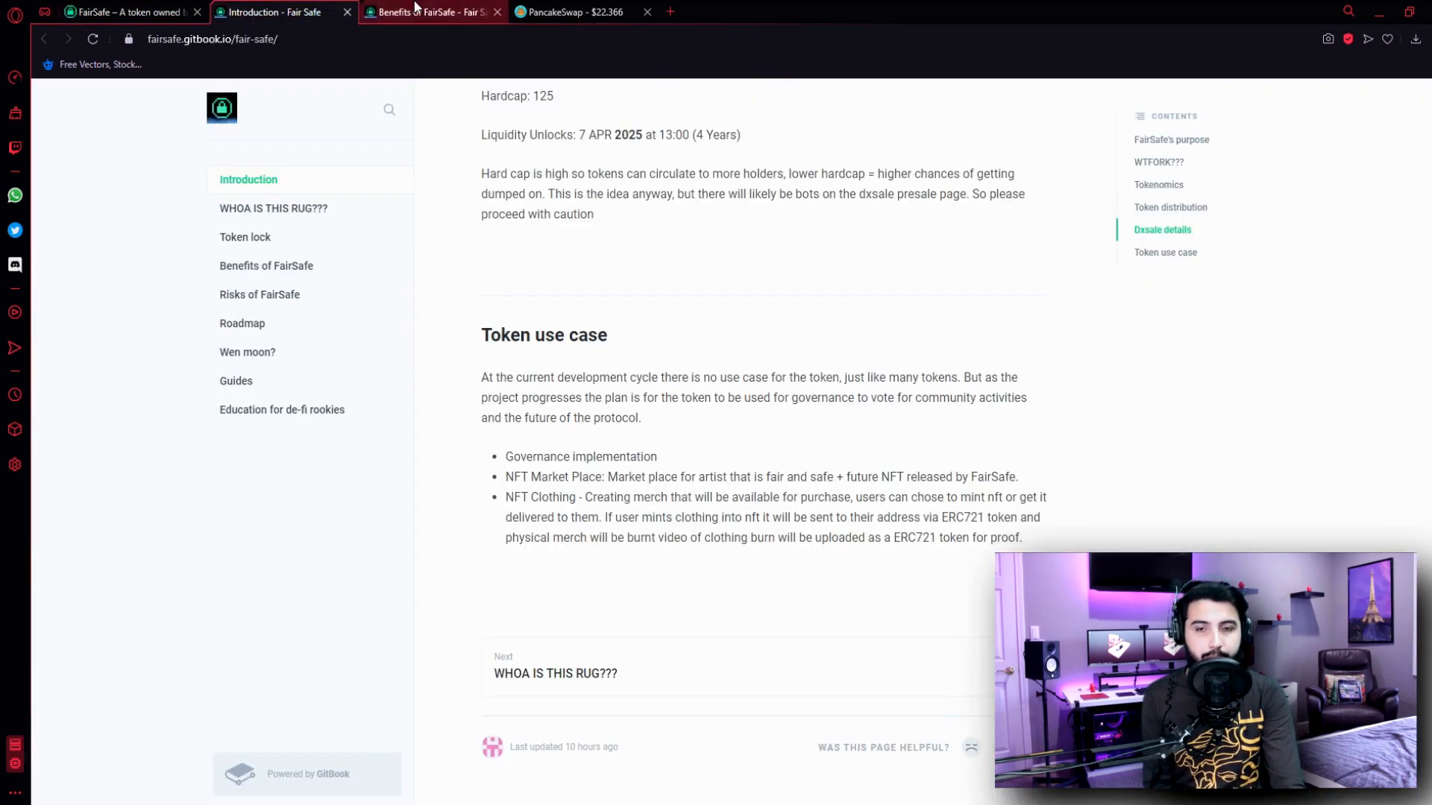
click(119, 12)
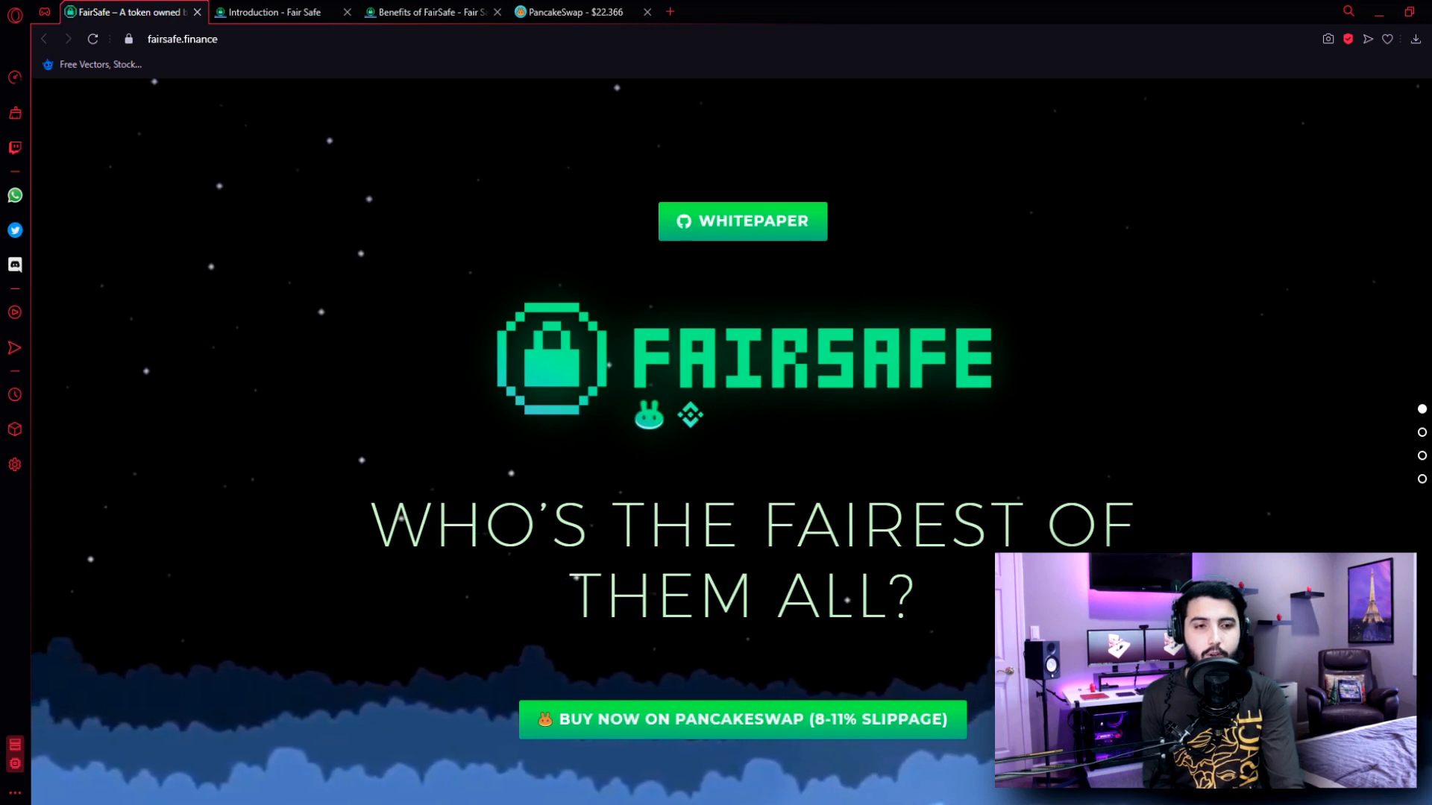